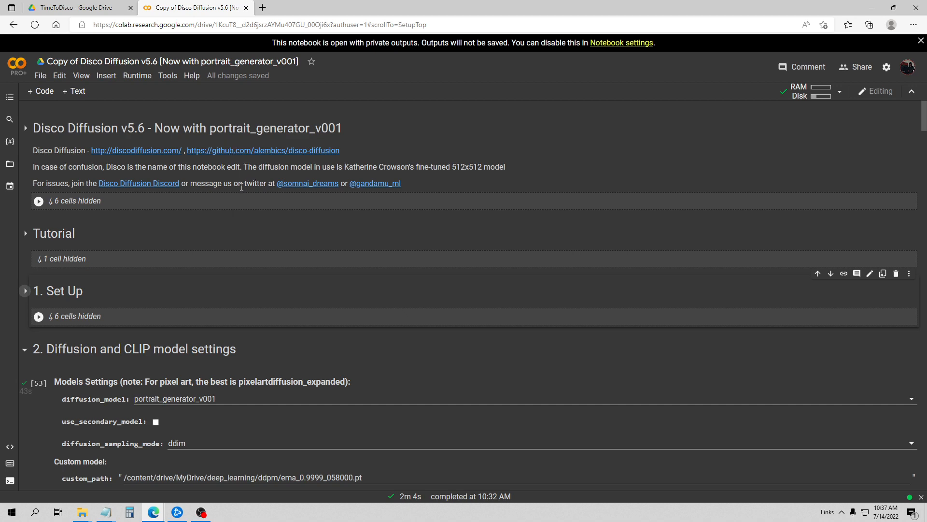
{"action": "mouse_move", "coordinate": [200, 210]}
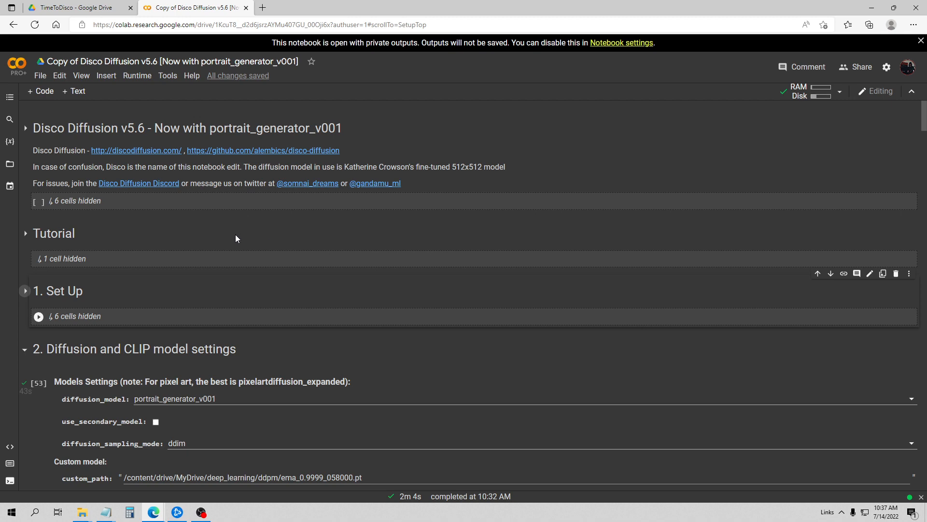
{"action": "mouse_move", "coordinate": [238, 194]}
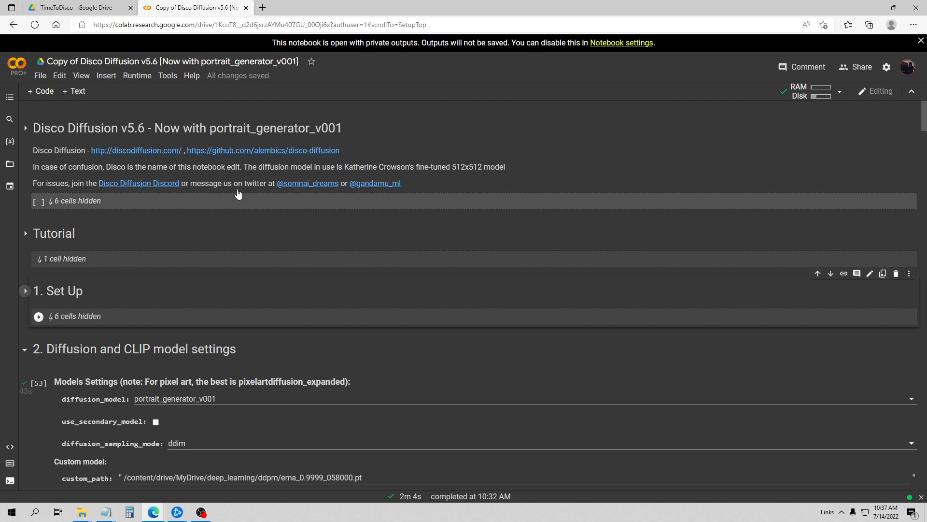
{"action": "mouse_move", "coordinate": [196, 229]}
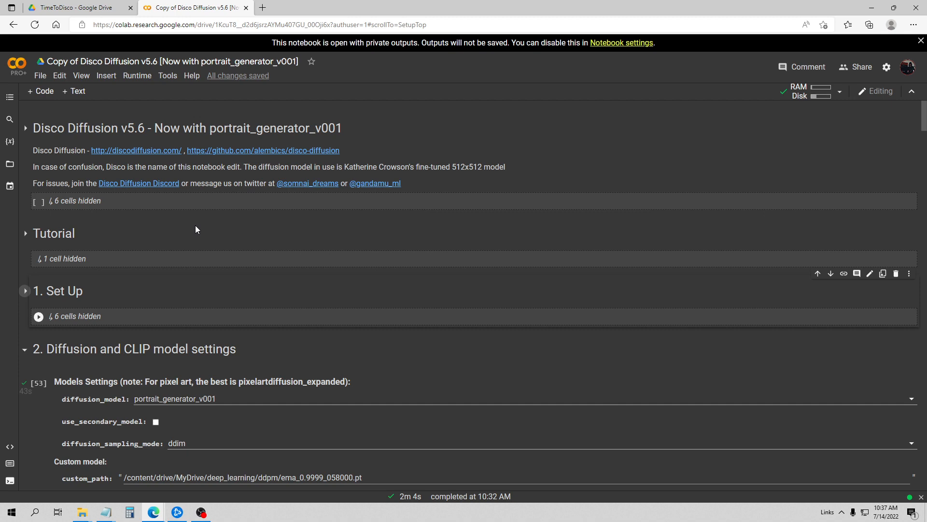
{"action": "mouse_move", "coordinate": [249, 252]}
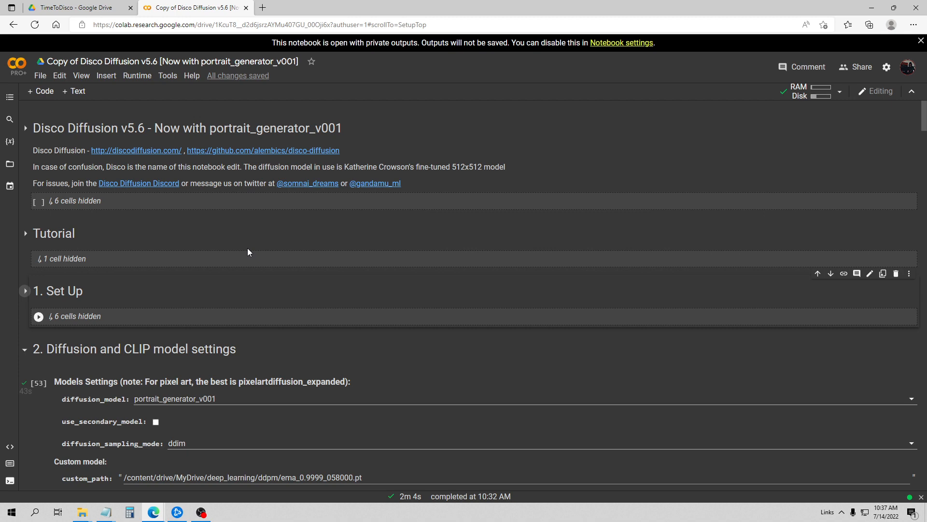
{"action": "mouse_move", "coordinate": [214, 246]}
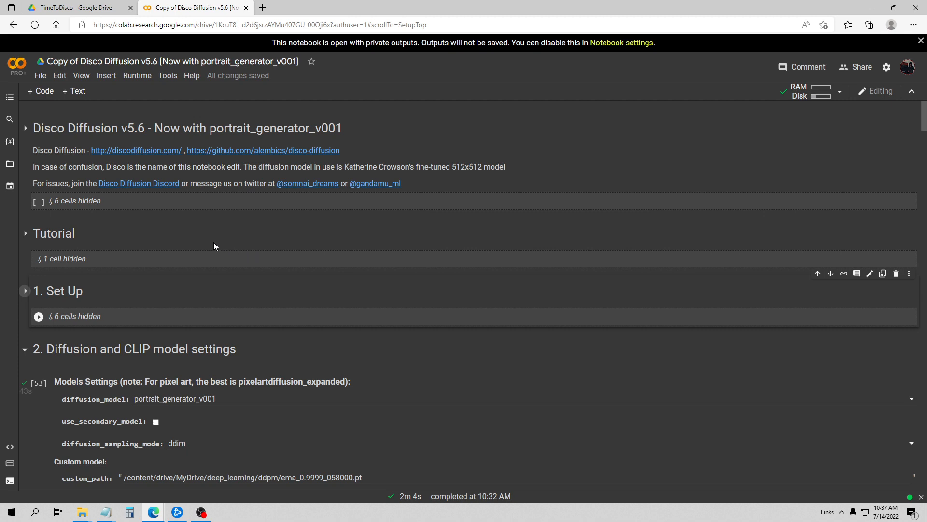
Scroll to Basic Settings: batch portrait5.6, 200 steps, 512x704, clip guidance 2000.
{"action": "scroll", "scroll_direction": "down", "scroll_amount": 3}
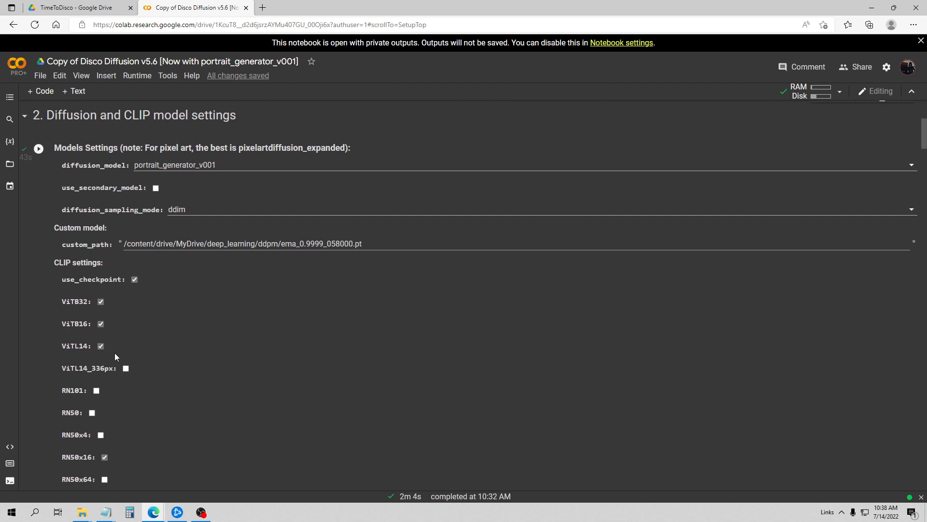
{"action": "mouse_move", "coordinate": [150, 435]}
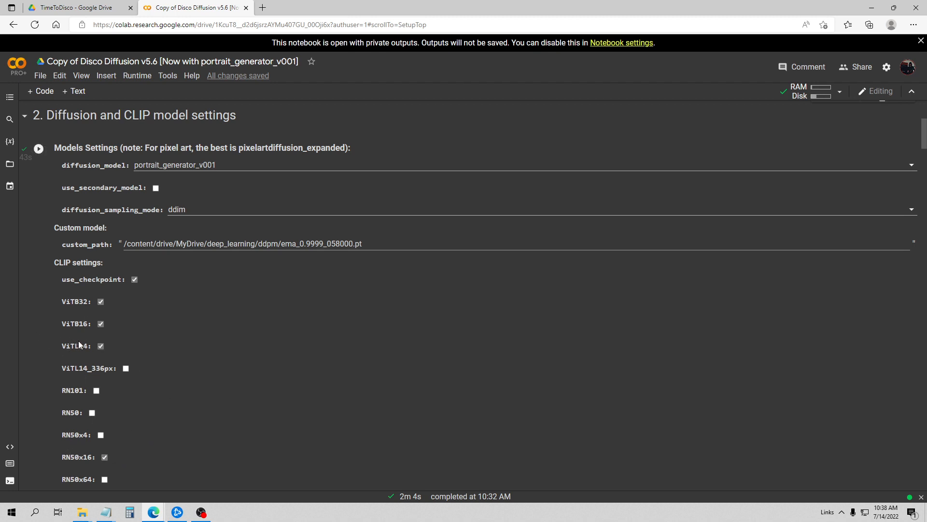
{"action": "mouse_move", "coordinate": [190, 356]}
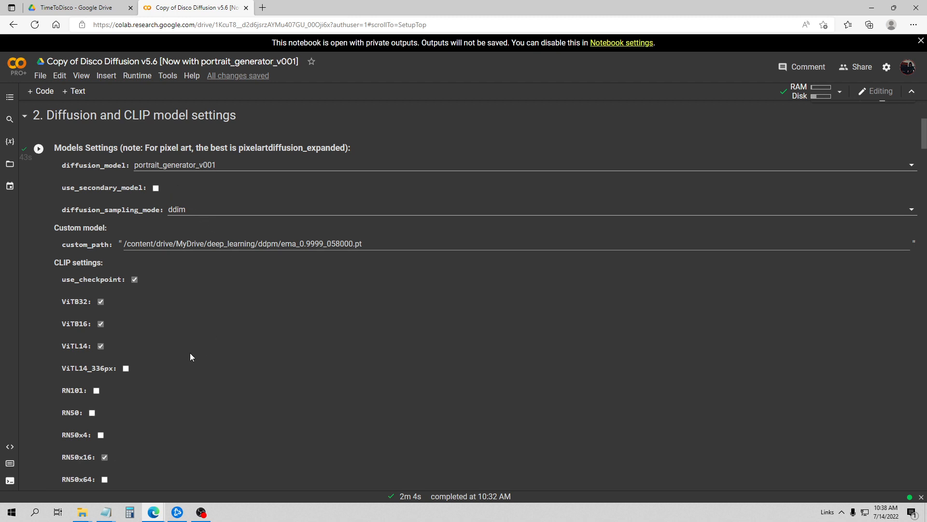
{"action": "scroll", "scroll_direction": "up", "scroll_amount": 3}
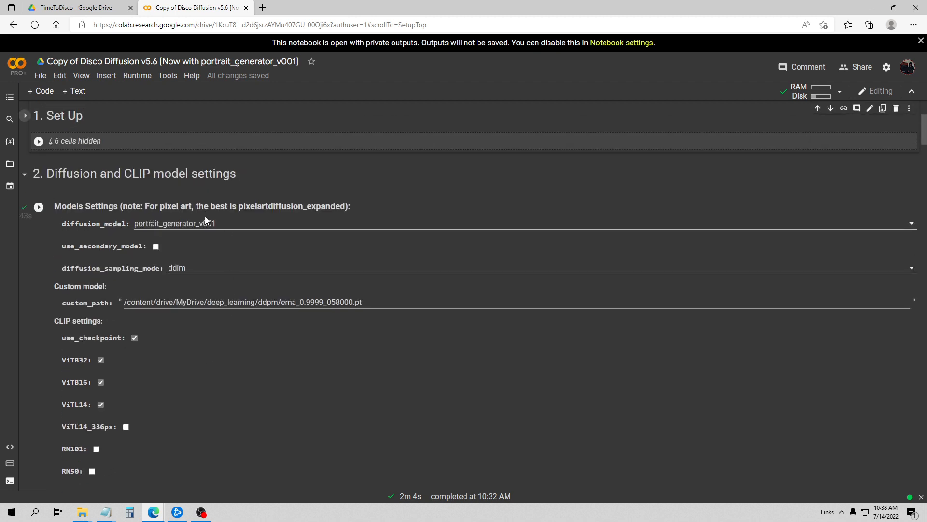
{"action": "mouse_move", "coordinate": [227, 224]}
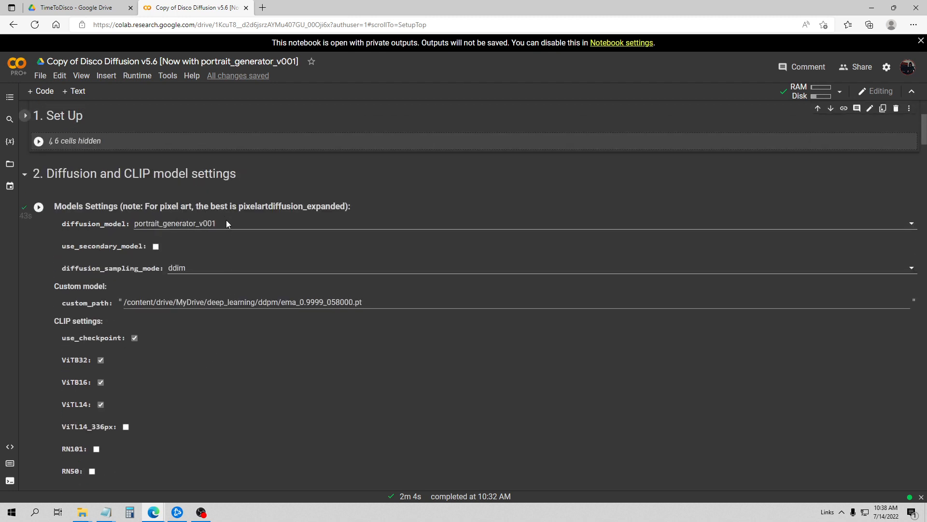
{"action": "scroll", "scroll_direction": "down", "scroll_amount": 3}
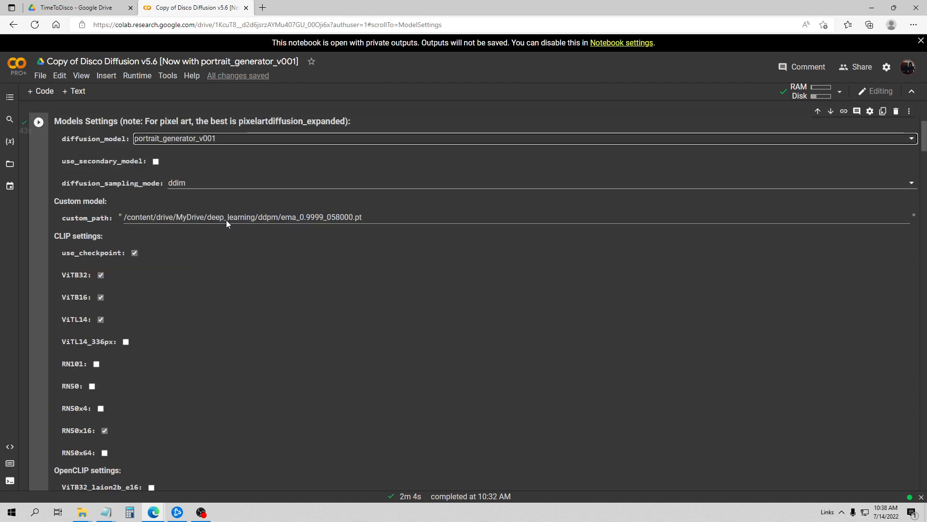
{"action": "mouse_move", "coordinate": [223, 177]}
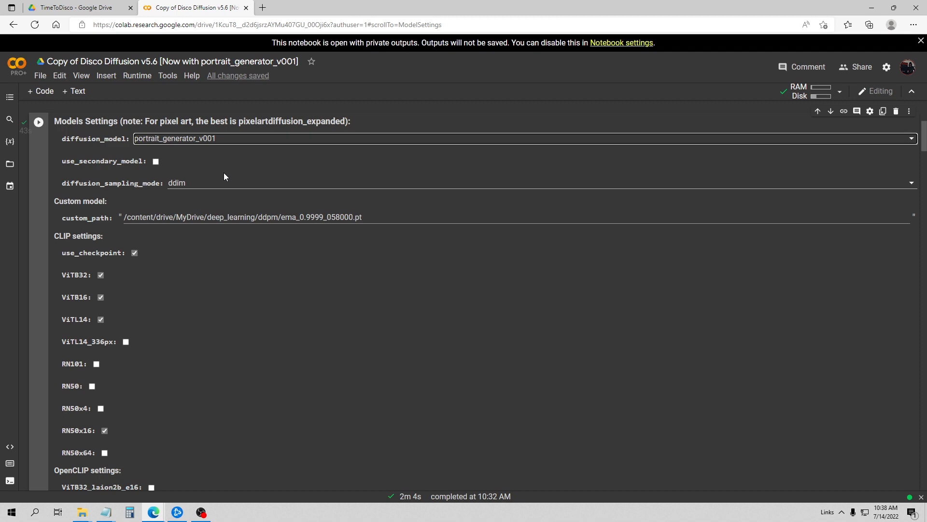
{"action": "scroll", "scroll_direction": "down", "scroll_amount": 3}
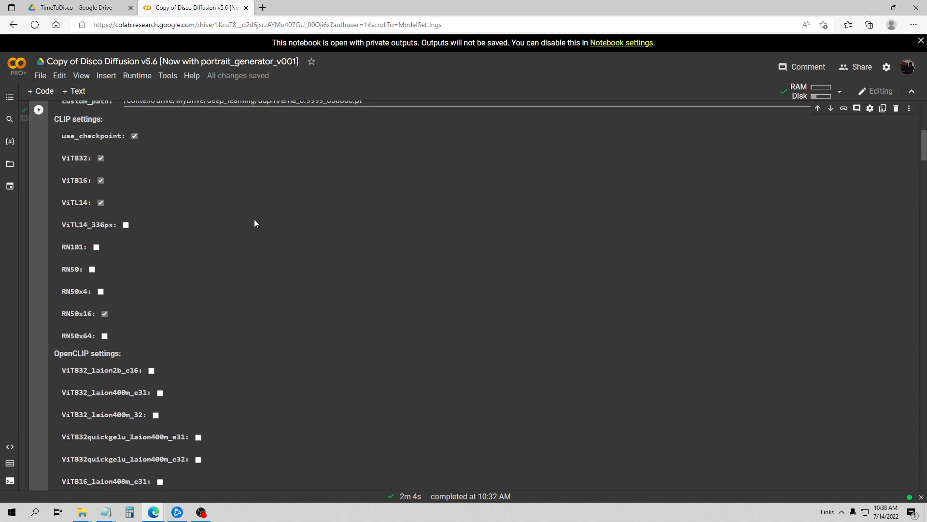
{"action": "scroll", "scroll_direction": "down", "scroll_amount": 3}
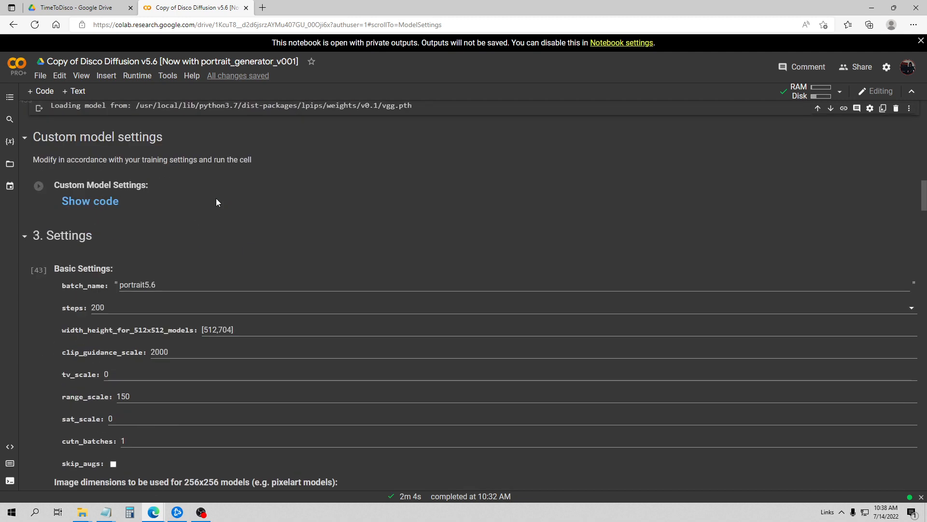
Scroll past KaliYuga cut settings and Transformation Settings to the Bouguereau female portrait prompt.
{"action": "scroll", "scroll_direction": "down", "scroll_amount": 3}
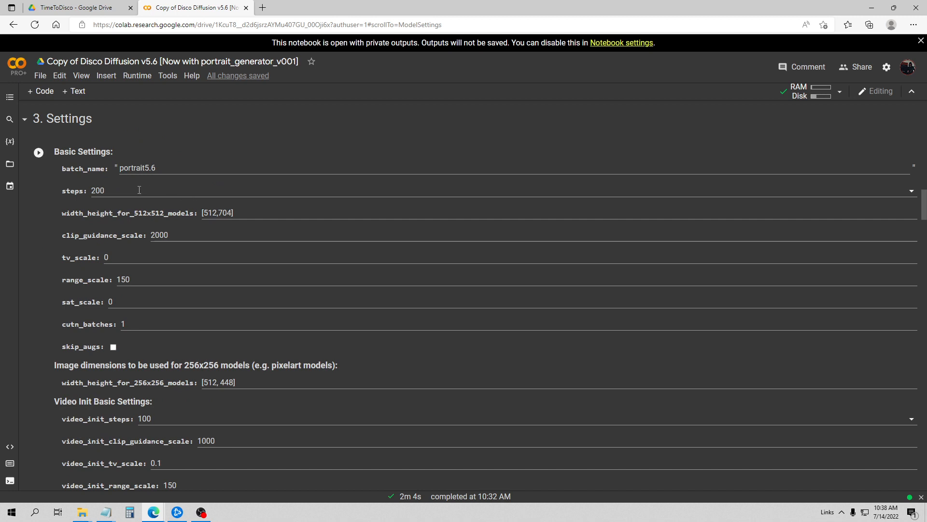
{"action": "mouse_move", "coordinate": [117, 208]}
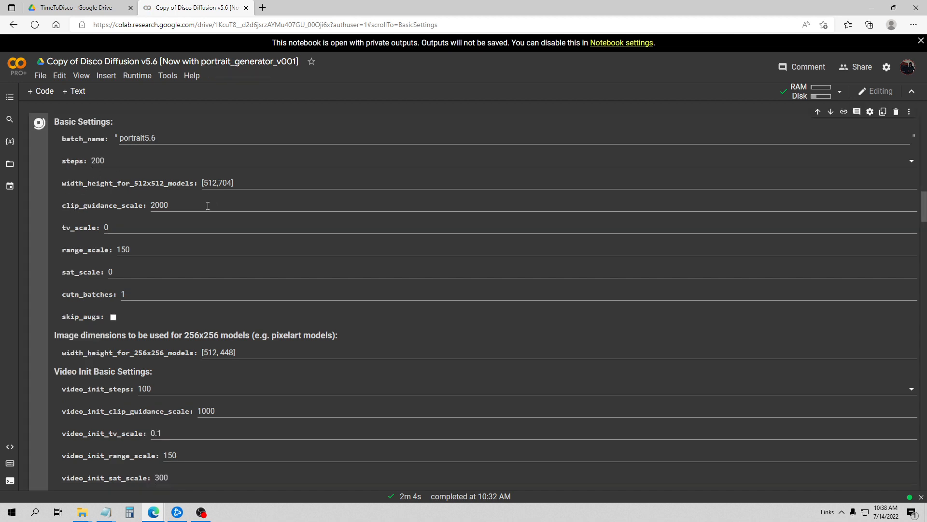
{"action": "scroll", "scroll_direction": "down", "scroll_amount": 3}
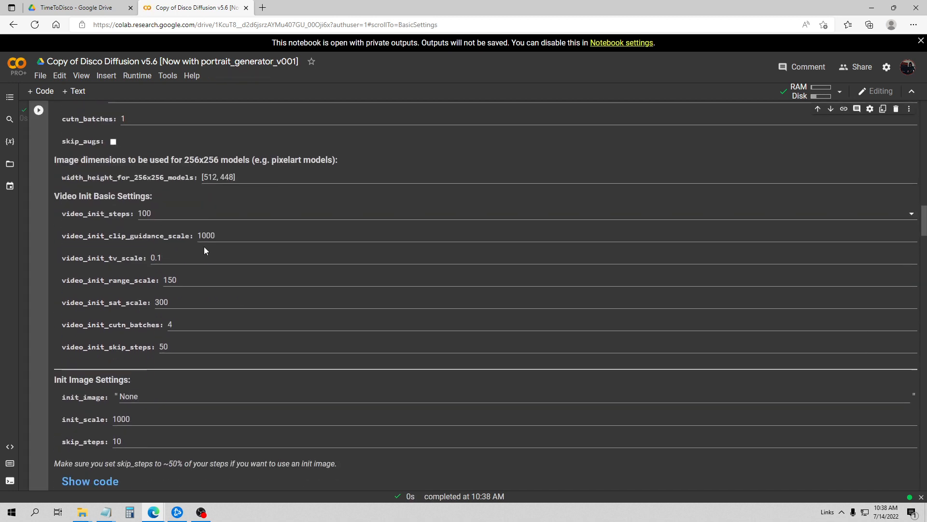
{"action": "scroll", "scroll_direction": "down", "scroll_amount": 3}
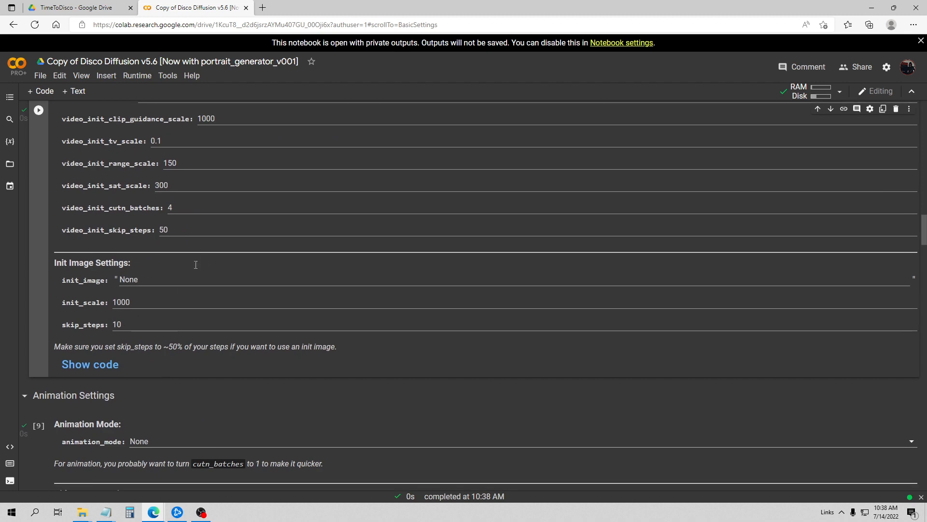
{"action": "scroll", "scroll_direction": "down", "scroll_amount": 3}
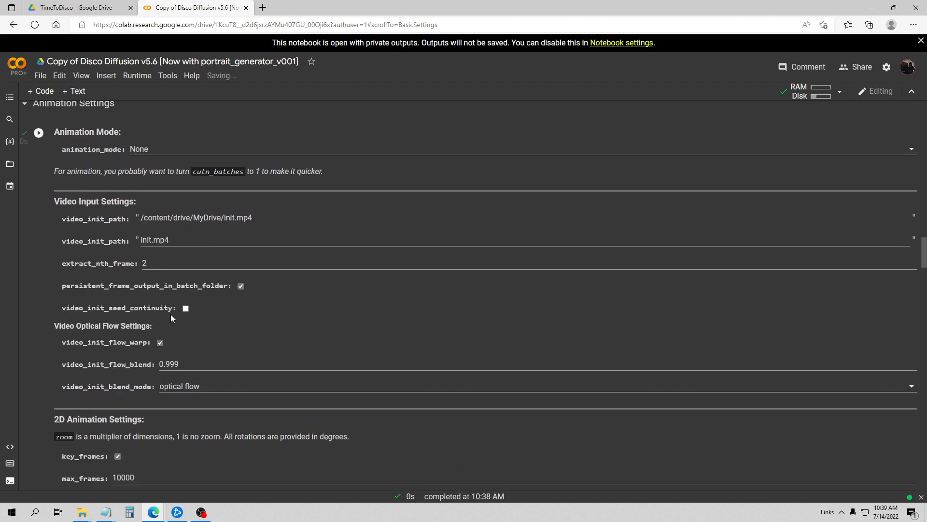
{"action": "scroll", "scroll_direction": "down", "scroll_amount": 3}
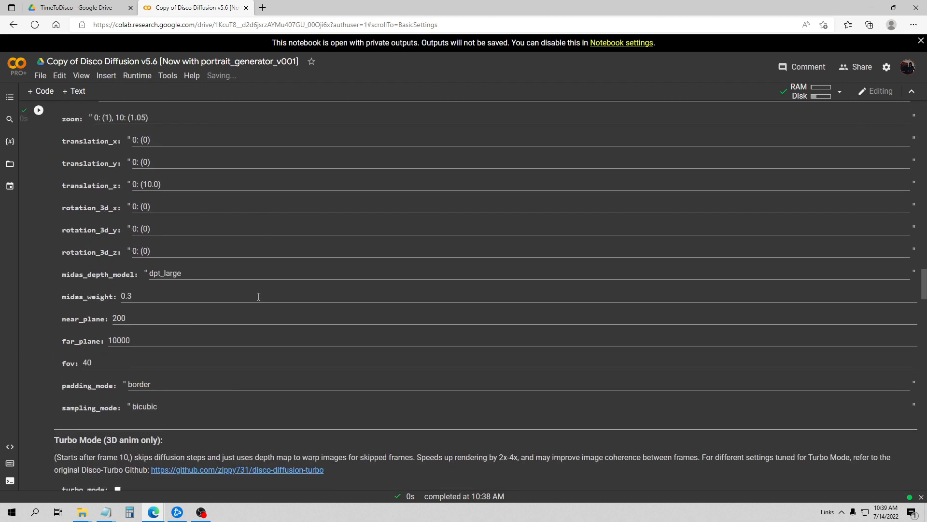
{"action": "scroll", "scroll_direction": "down", "scroll_amount": 3}
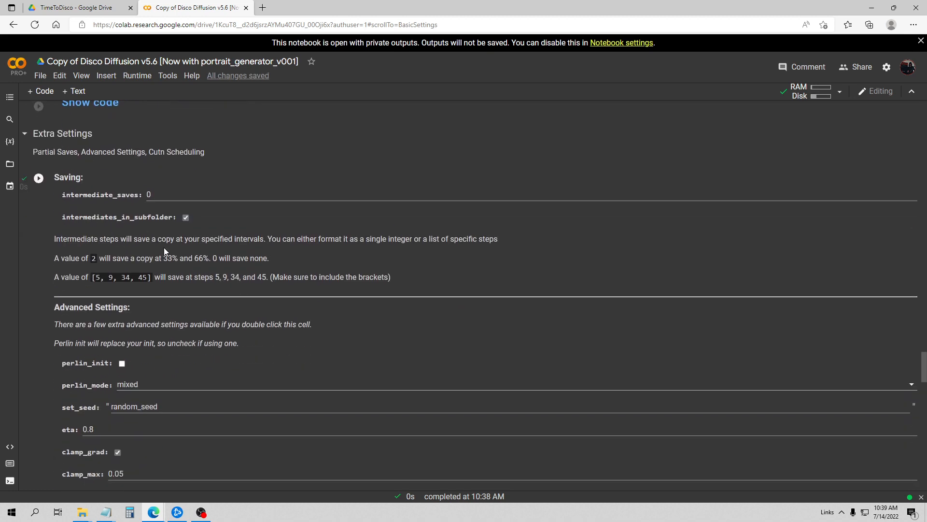
{"action": "scroll", "scroll_direction": "down", "scroll_amount": 3}
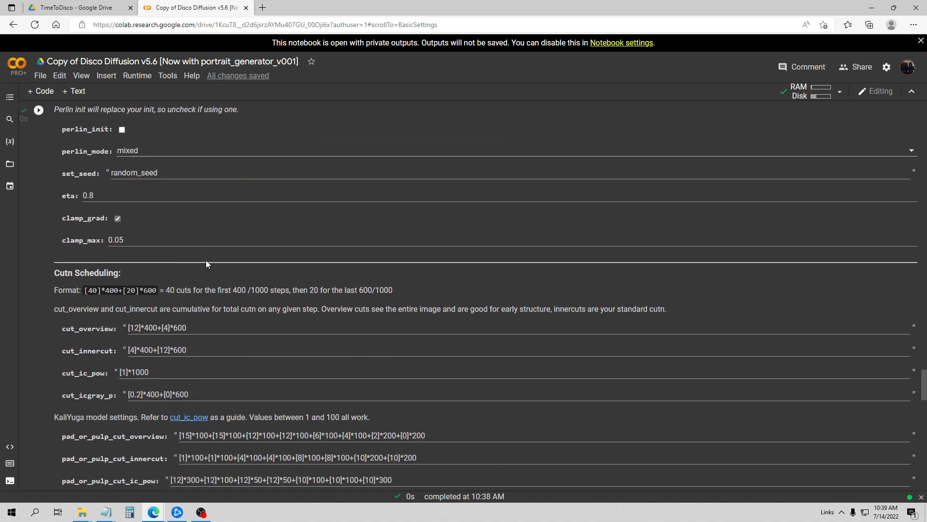
{"action": "scroll", "scroll_direction": "down", "scroll_amount": 3}
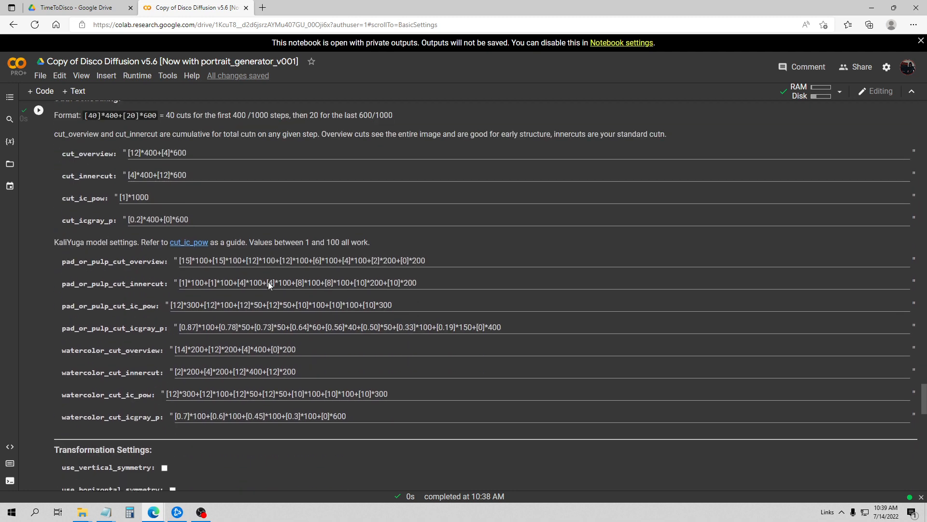
{"action": "scroll", "scroll_direction": "up", "scroll_amount": 3}
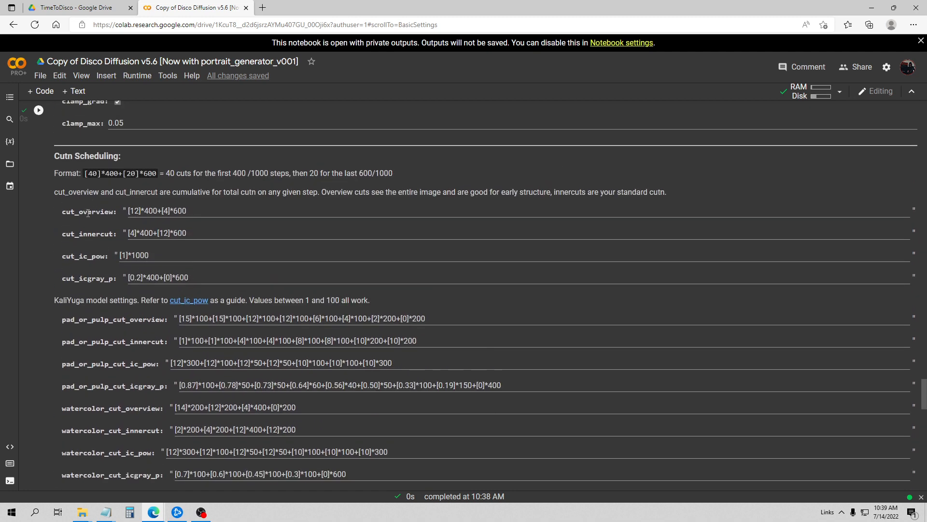
{"action": "mouse_move", "coordinate": [159, 223]}
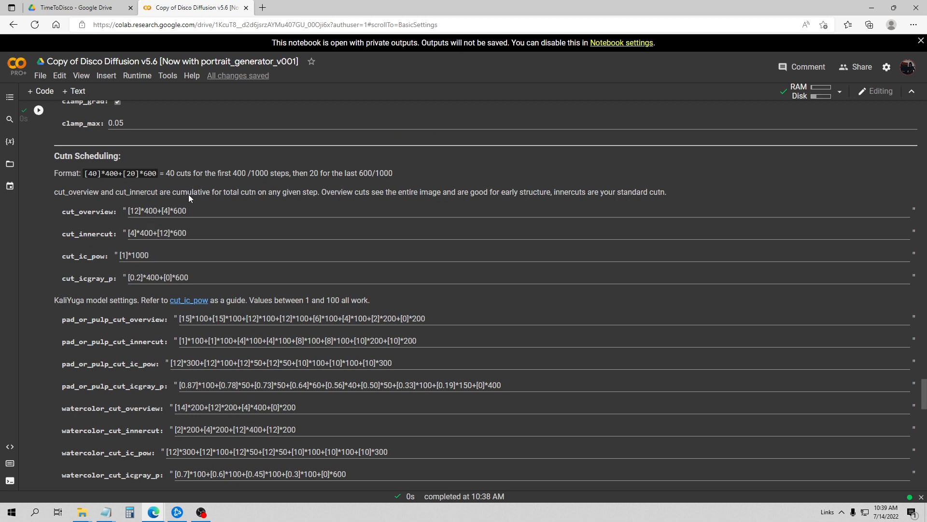
{"action": "scroll", "scroll_direction": "down", "scroll_amount": 3}
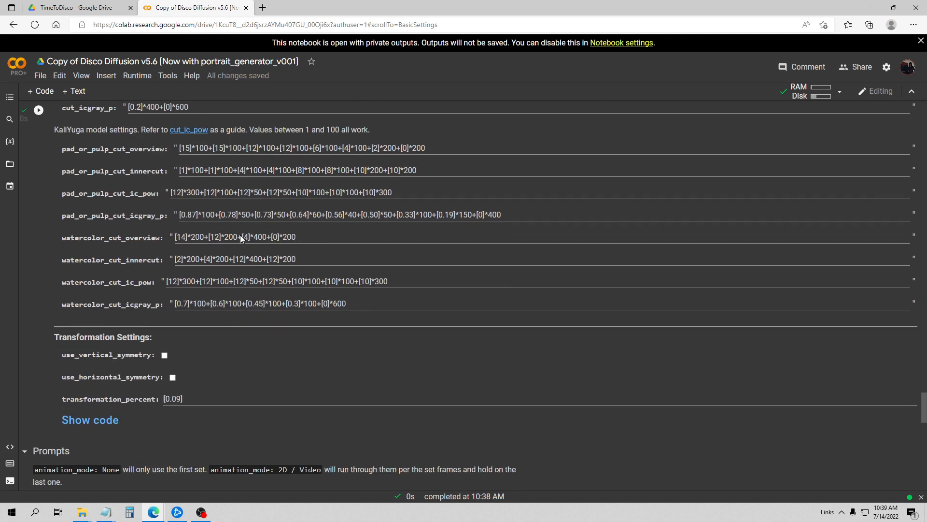
{"action": "scroll", "scroll_direction": "down", "scroll_amount": 3}
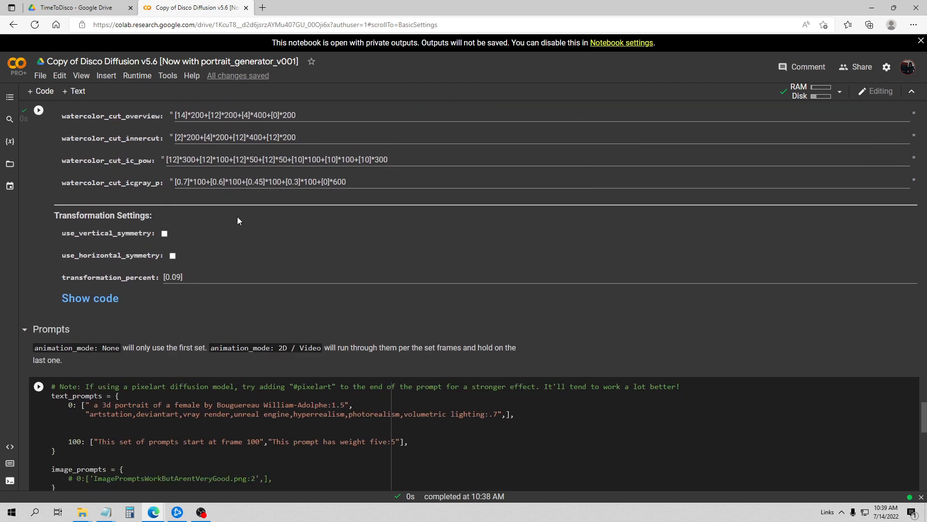
Run the Prompts cell with the Bouguereau female prompt and move down to Do the Run.
{"action": "scroll", "scroll_direction": "down", "scroll_amount": 3}
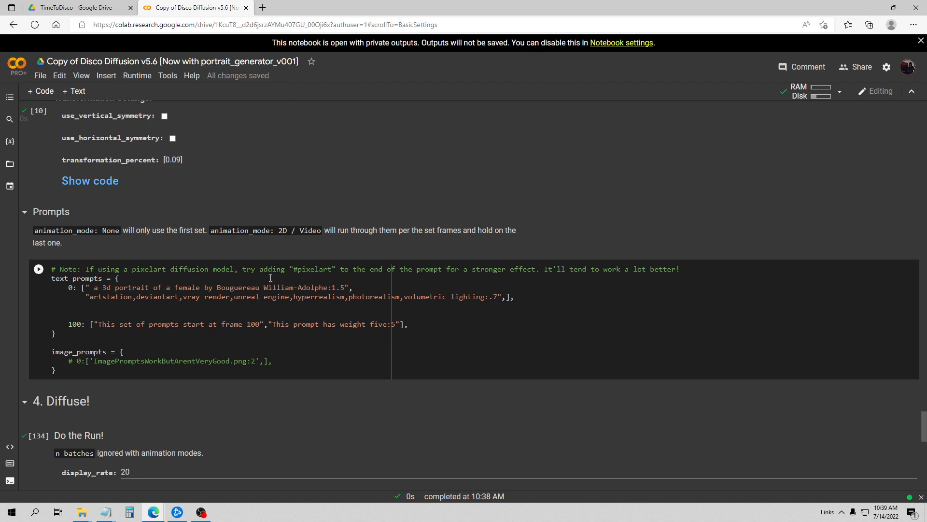
{"action": "mouse_move", "coordinate": [48, 272]}
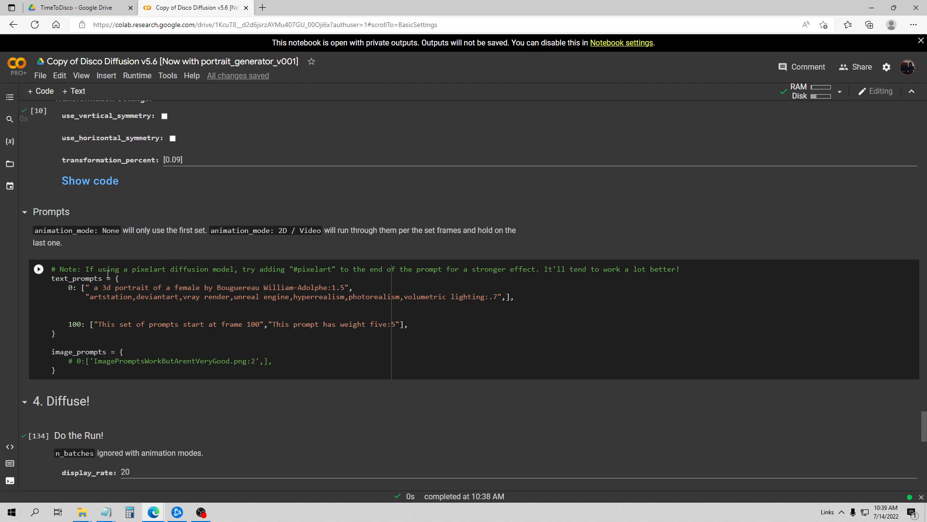
{"action": "left_click", "coordinate": [153, 278]}
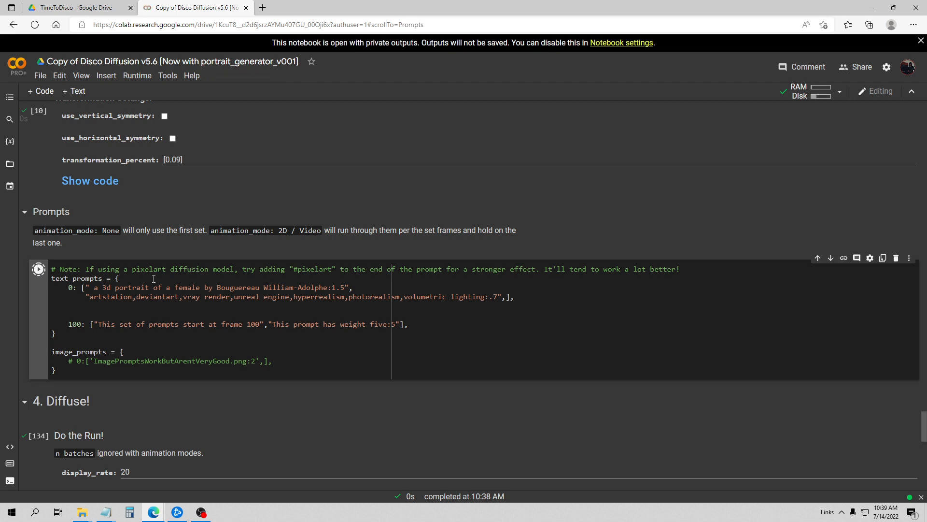
{"action": "scroll", "scroll_direction": "down", "scroll_amount": 3}
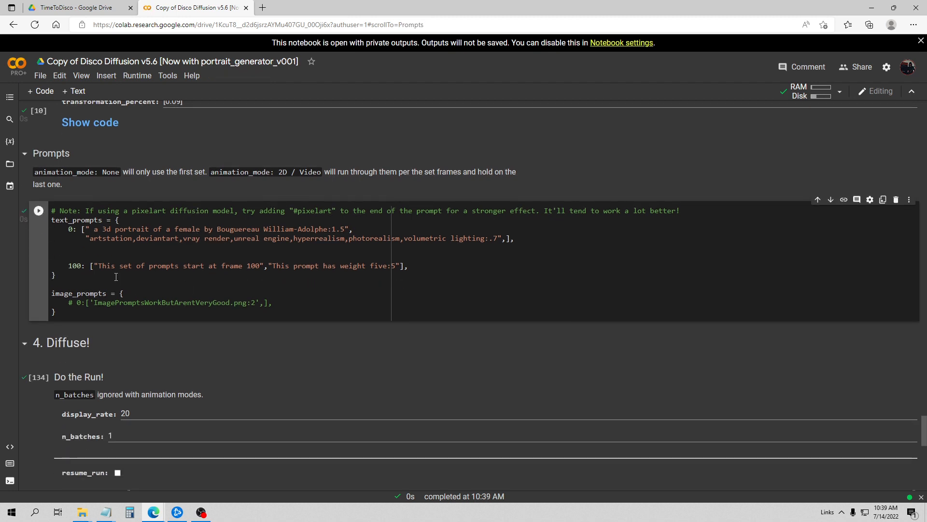
{"action": "scroll", "scroll_direction": "down", "scroll_amount": 3}
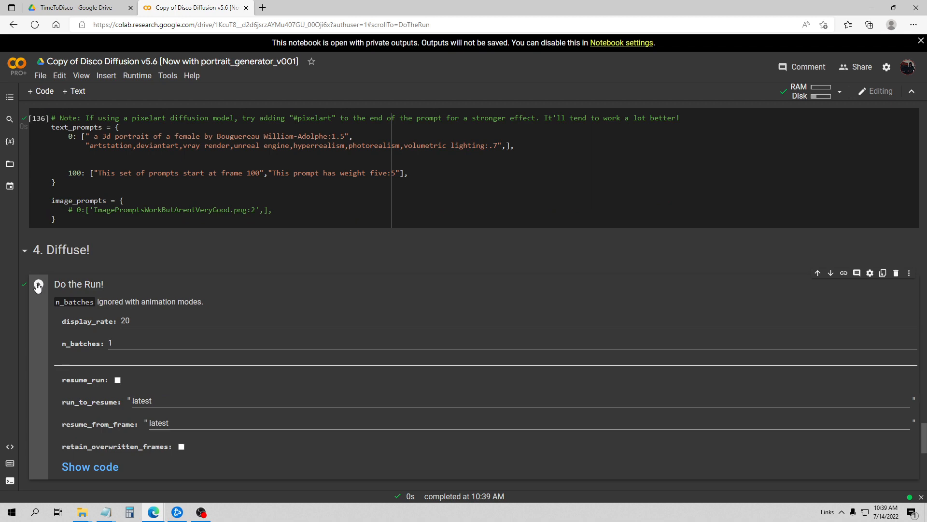
Start the Do the Run cell to render the Bouguereau-style female portrait.
{"action": "left_click", "coordinate": [38, 284]}
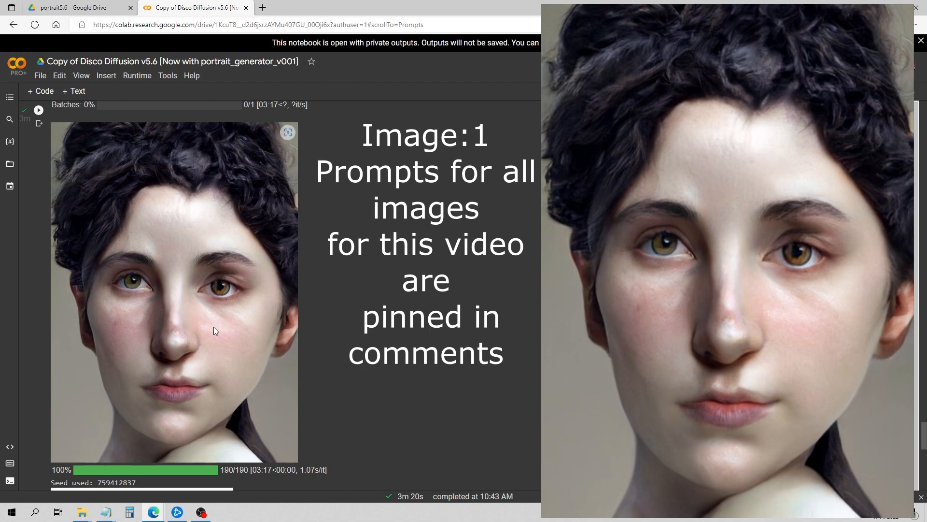
{"action": "mouse_move", "coordinate": [232, 323]}
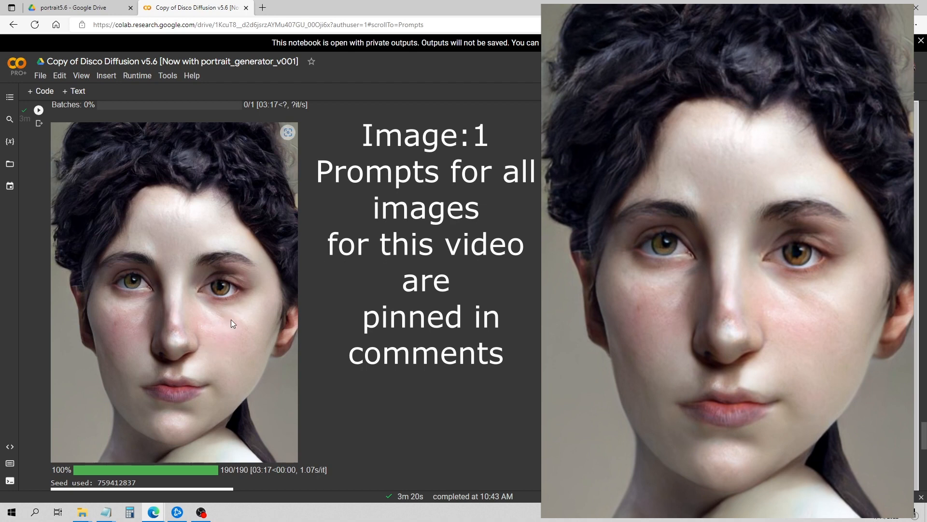
{"action": "mouse_move", "coordinate": [255, 308]}
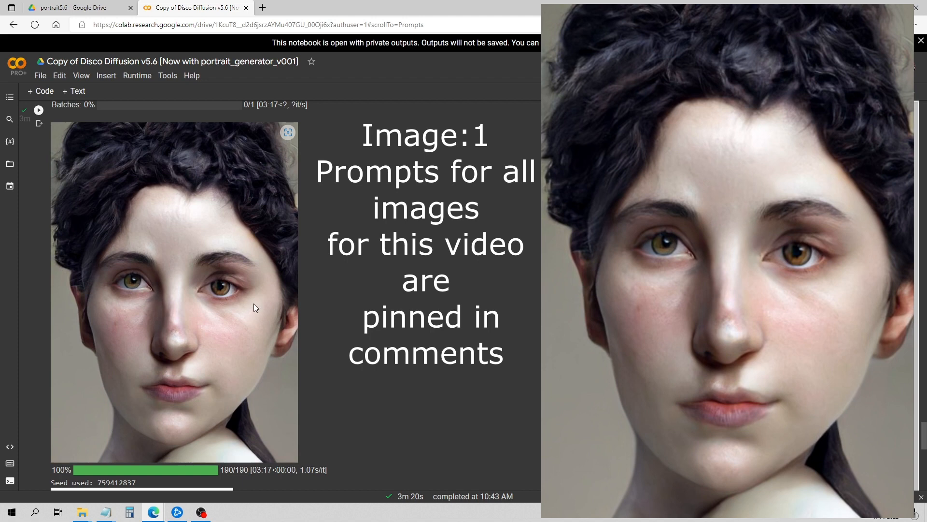
{"action": "mouse_move", "coordinate": [236, 313]}
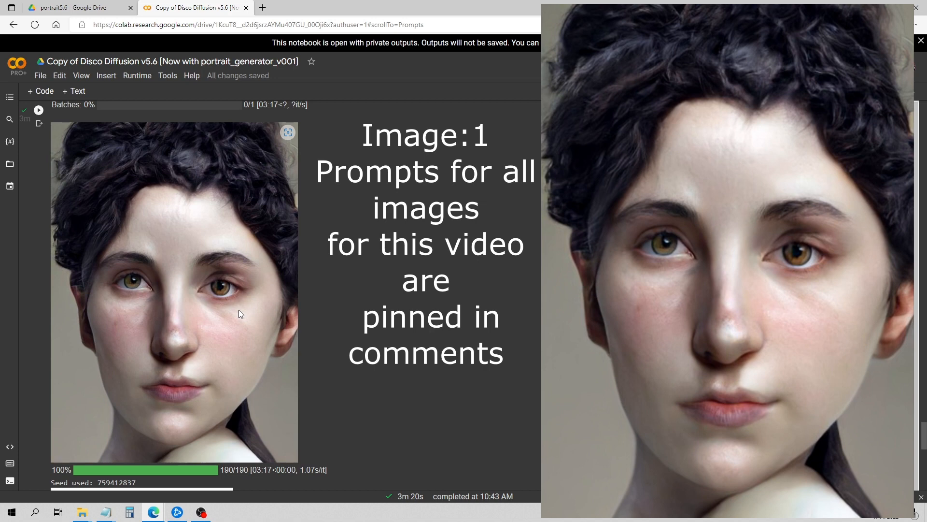
{"action": "mouse_move", "coordinate": [195, 440]}
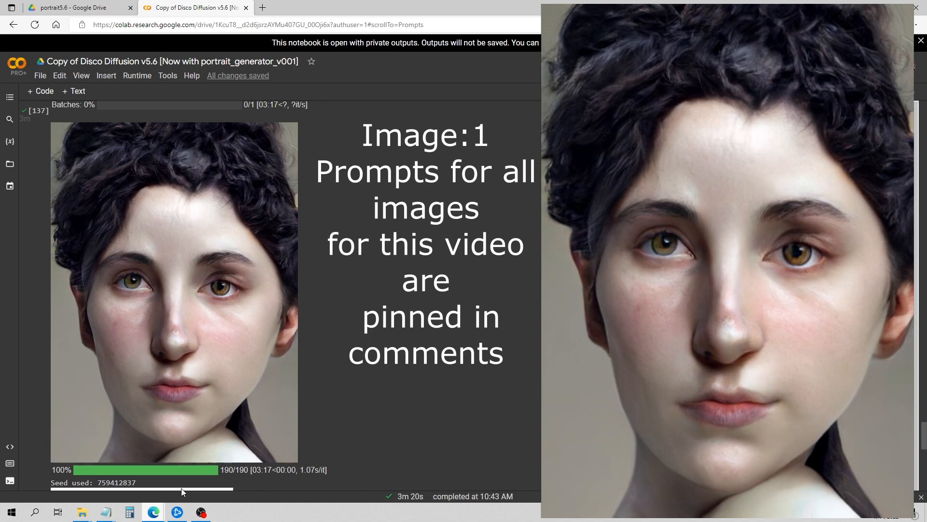
{"action": "mouse_move", "coordinate": [152, 488]}
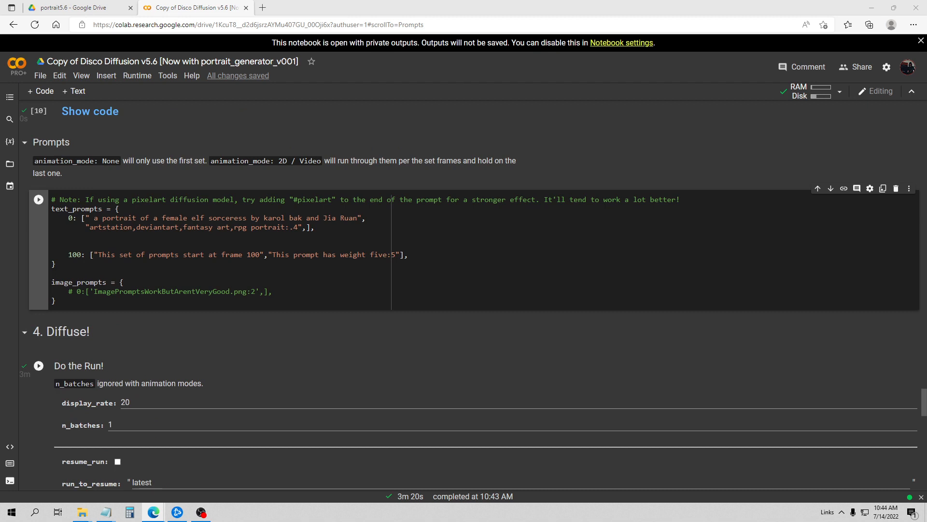
Apply the elf sorceress prompt and run Do the Run to generate Image 2.
{"action": "left_click", "coordinate": [37, 365]}
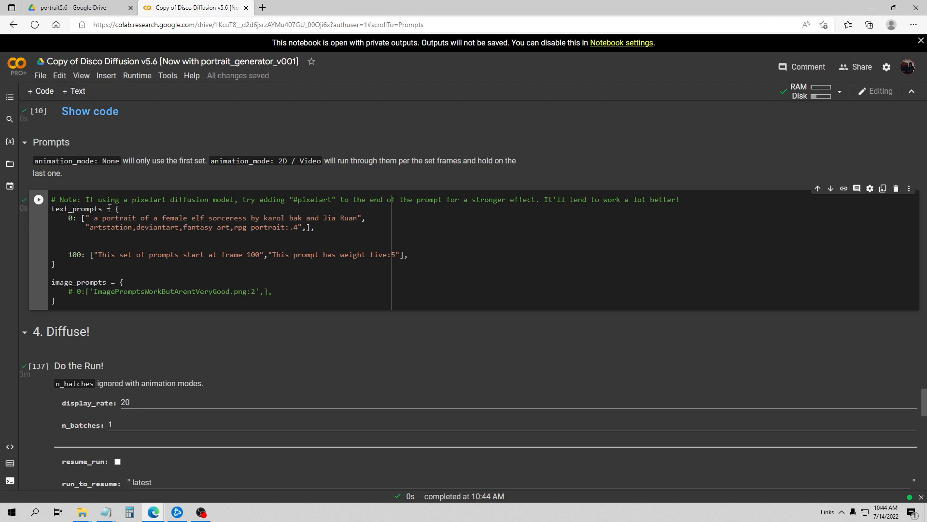
{"action": "mouse_move", "coordinate": [190, 236]}
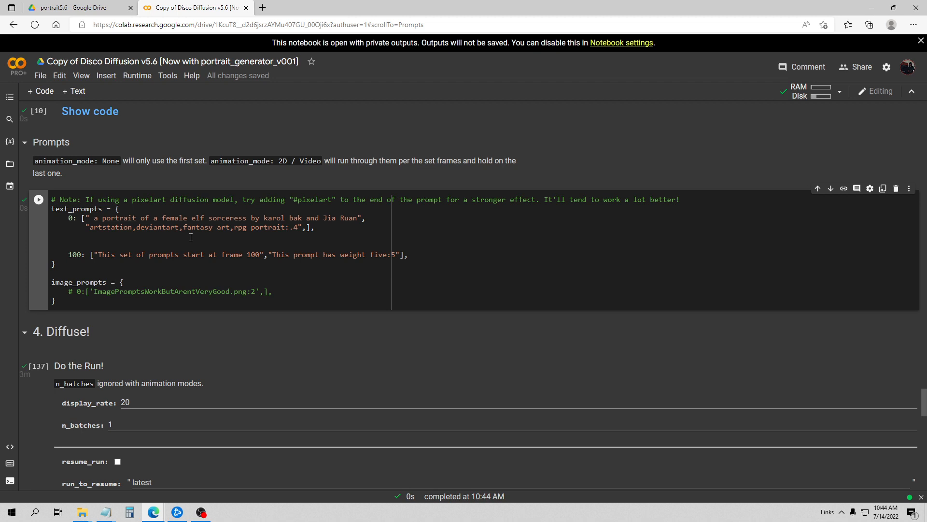
{"action": "mouse_move", "coordinate": [280, 213]}
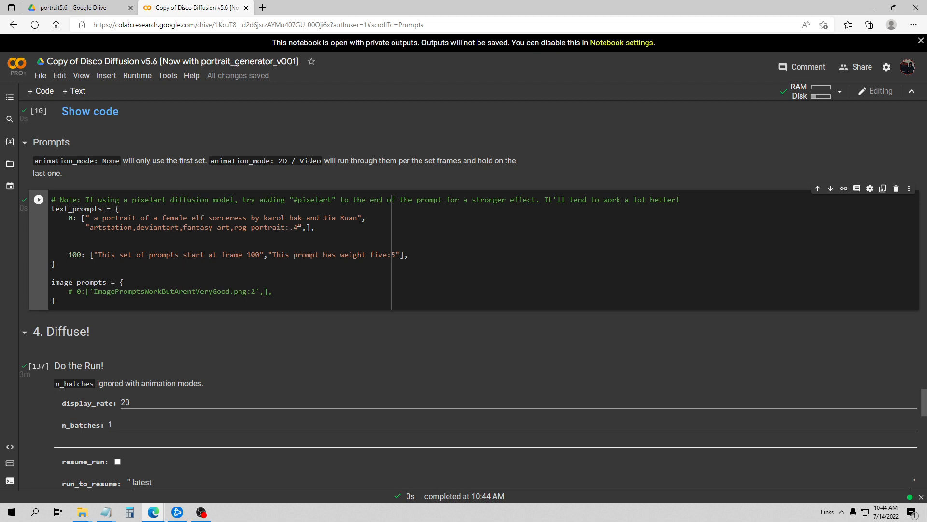
{"action": "mouse_move", "coordinate": [294, 227]}
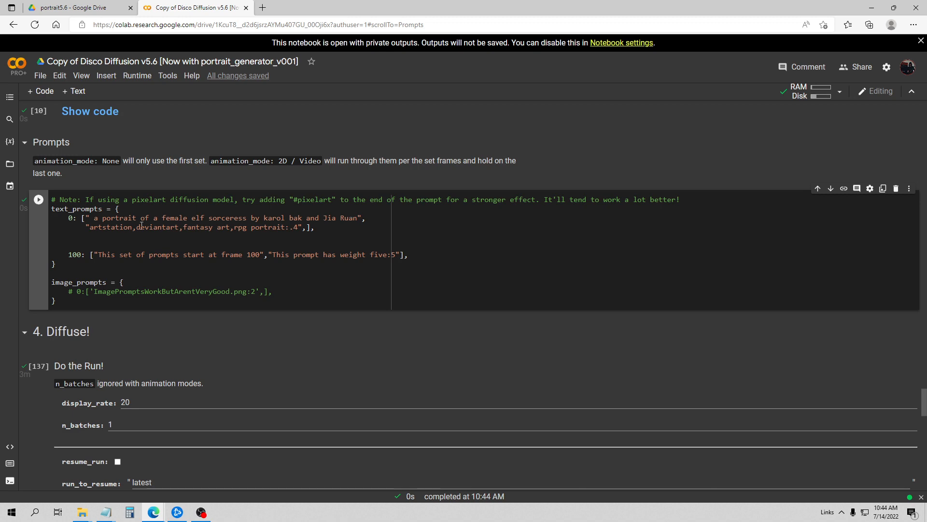
{"action": "mouse_move", "coordinate": [143, 272]}
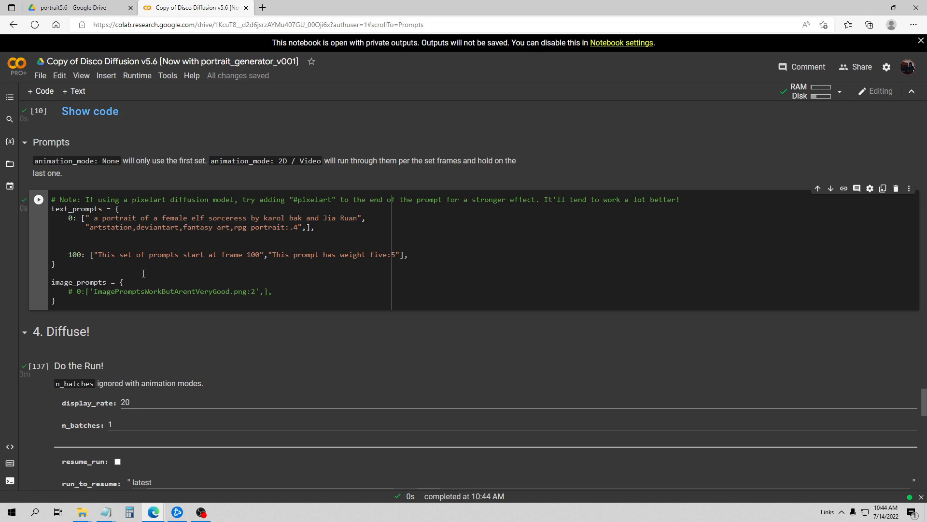
{"action": "scroll", "scroll_direction": "down", "scroll_amount": 3}
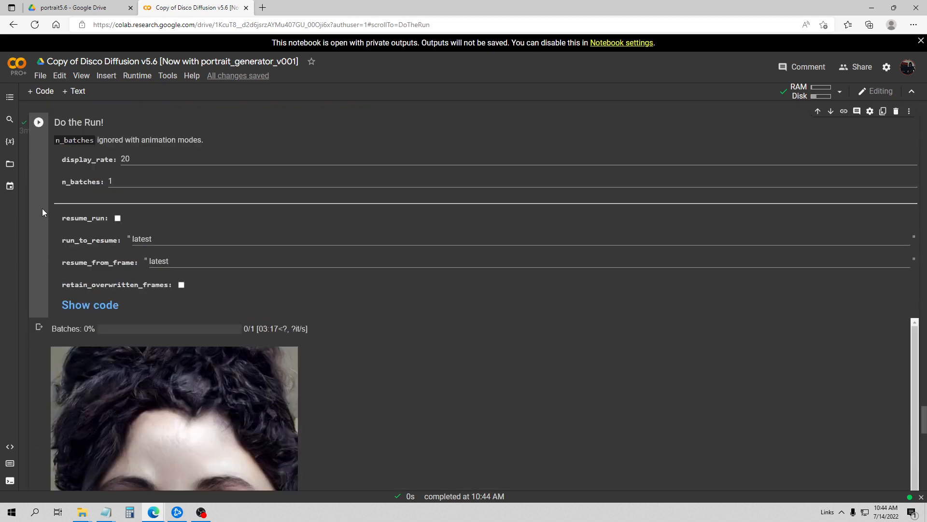
{"action": "left_click", "coordinate": [38, 122]}
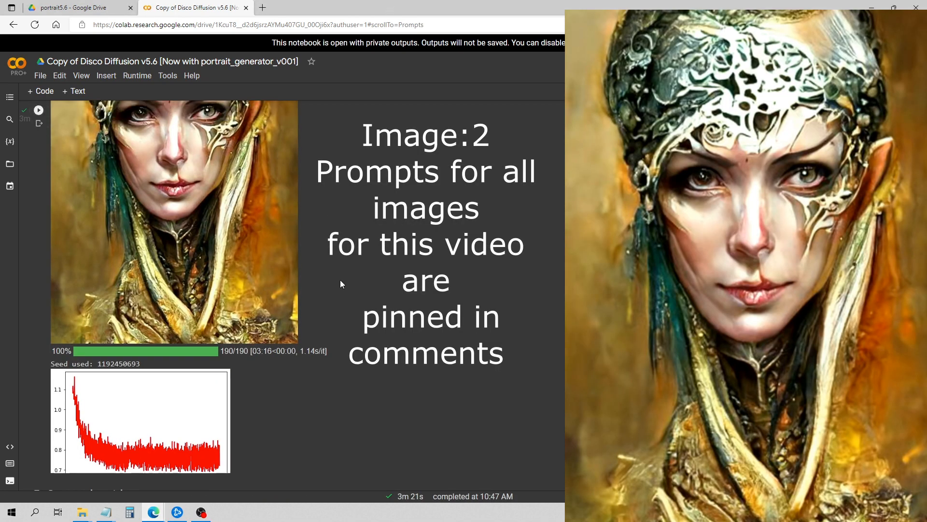
Click the Do the Run cell controls beside the finished elf sorceress portrait.
{"action": "left_click", "coordinate": [39, 110]}
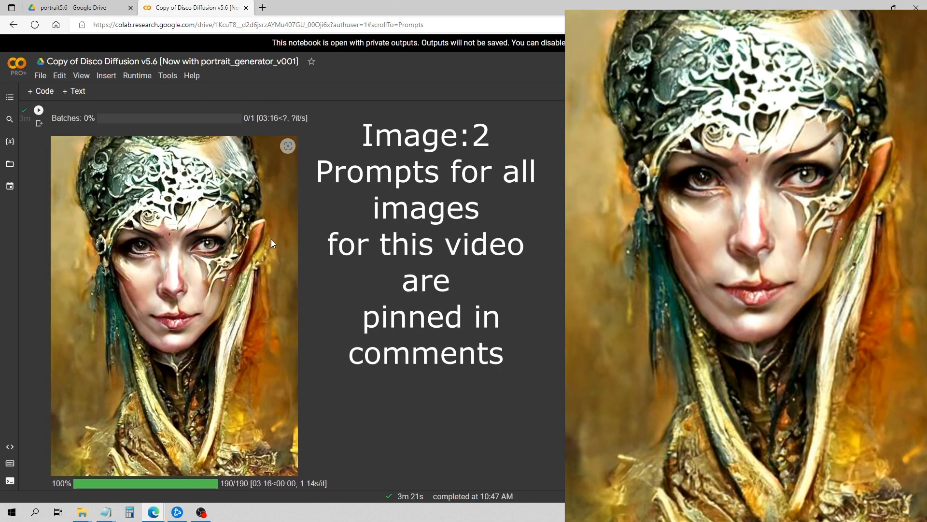
{"action": "mouse_move", "coordinate": [216, 275]}
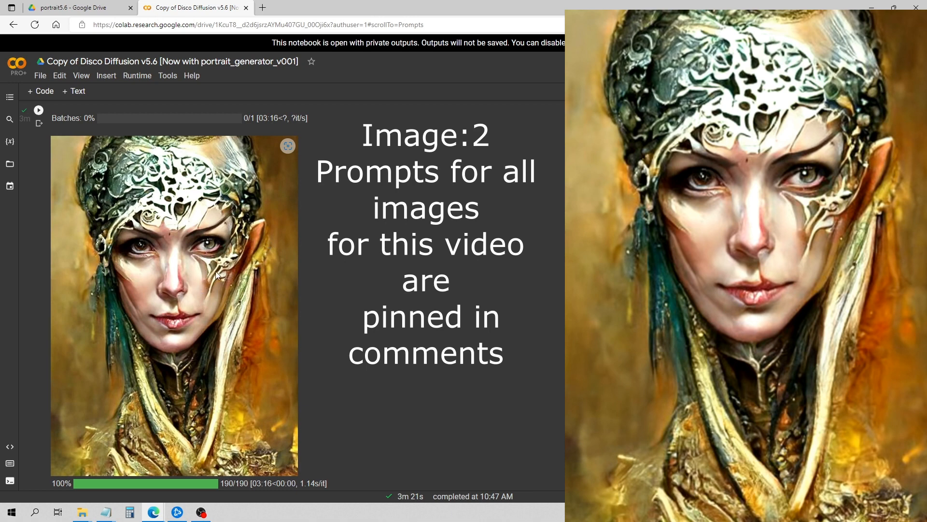
{"action": "mouse_move", "coordinate": [248, 363]}
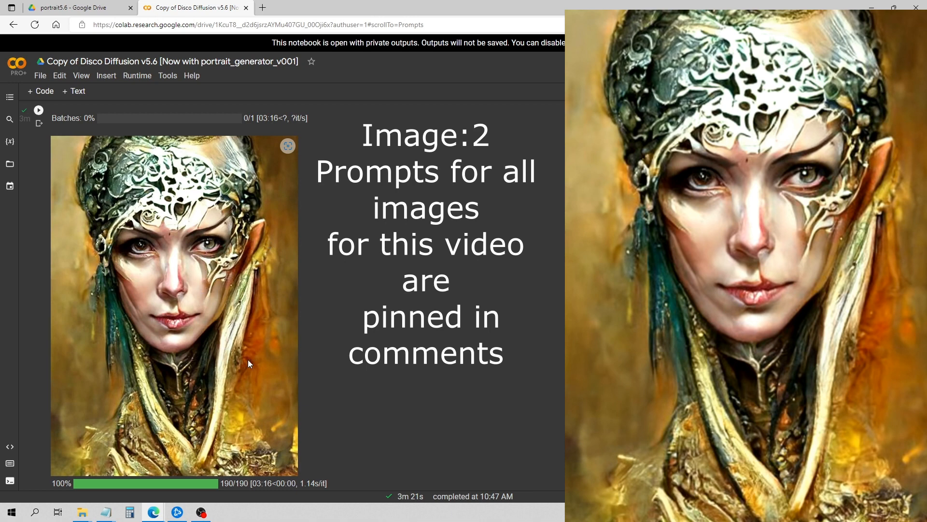
{"action": "mouse_move", "coordinate": [247, 382]}
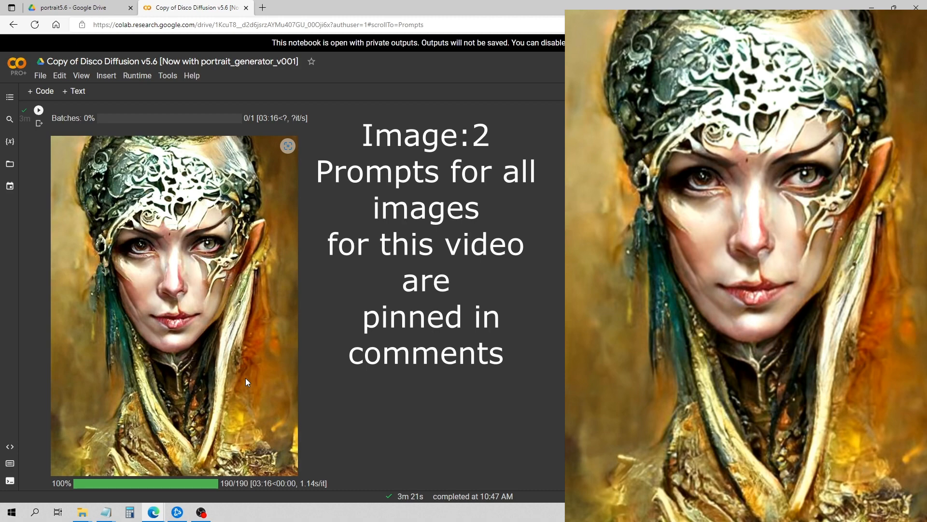
{"action": "mouse_move", "coordinate": [250, 369]}
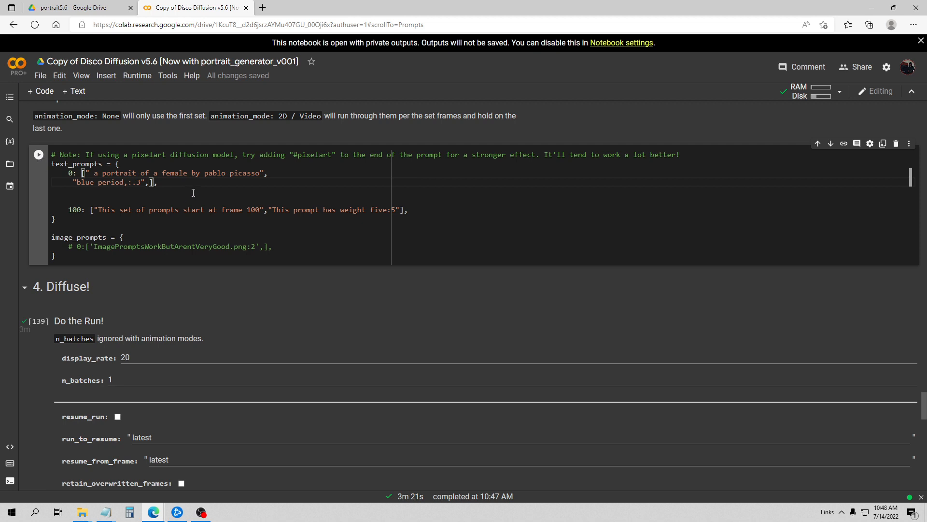
{"action": "mouse_move", "coordinate": [97, 186]}
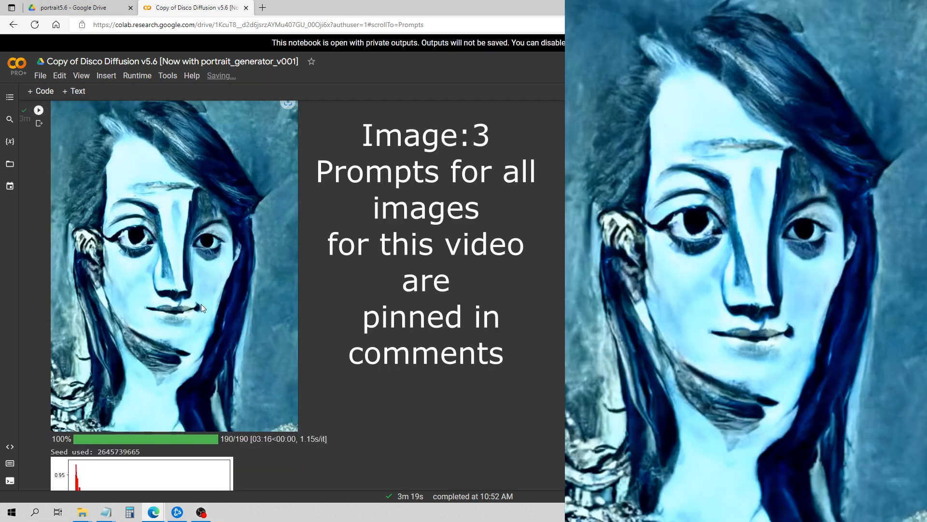
{"action": "mouse_move", "coordinate": [257, 328]}
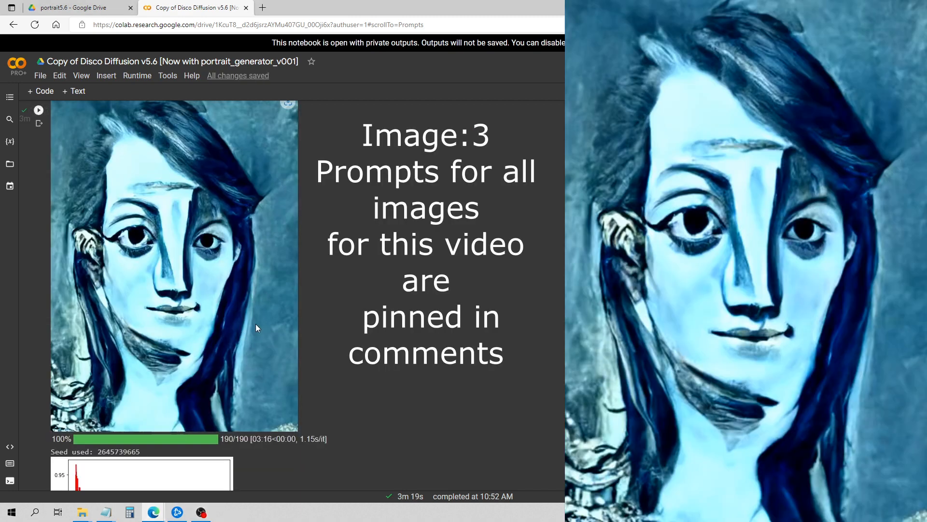
{"action": "mouse_move", "coordinate": [199, 350]}
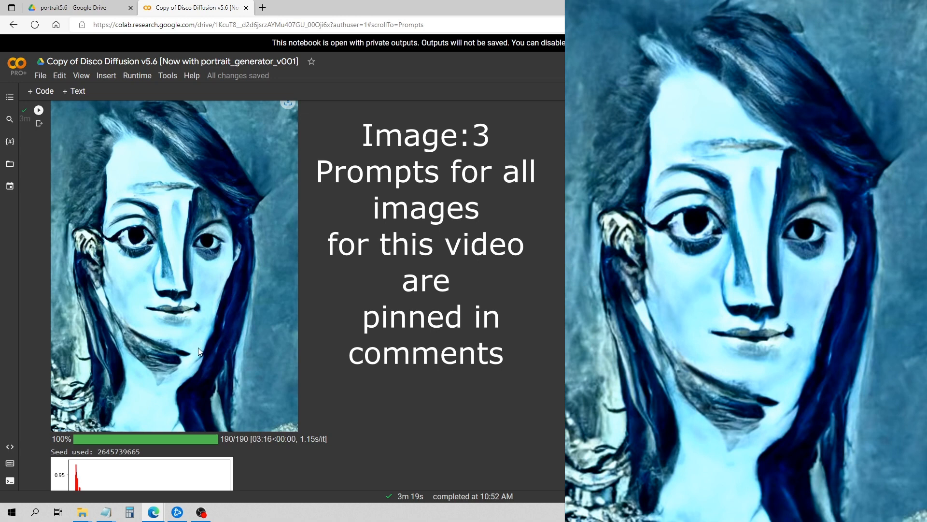
{"action": "mouse_move", "coordinate": [220, 250]}
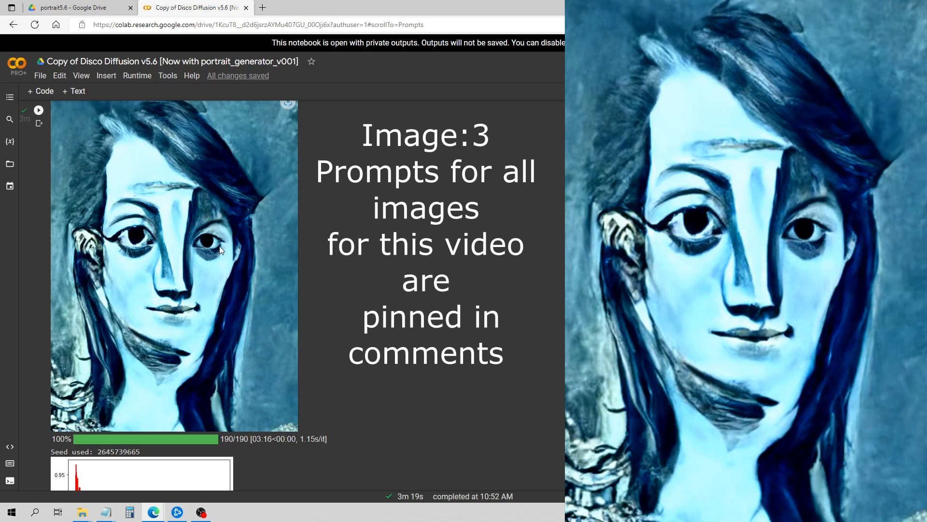
{"action": "mouse_move", "coordinate": [300, 283]}
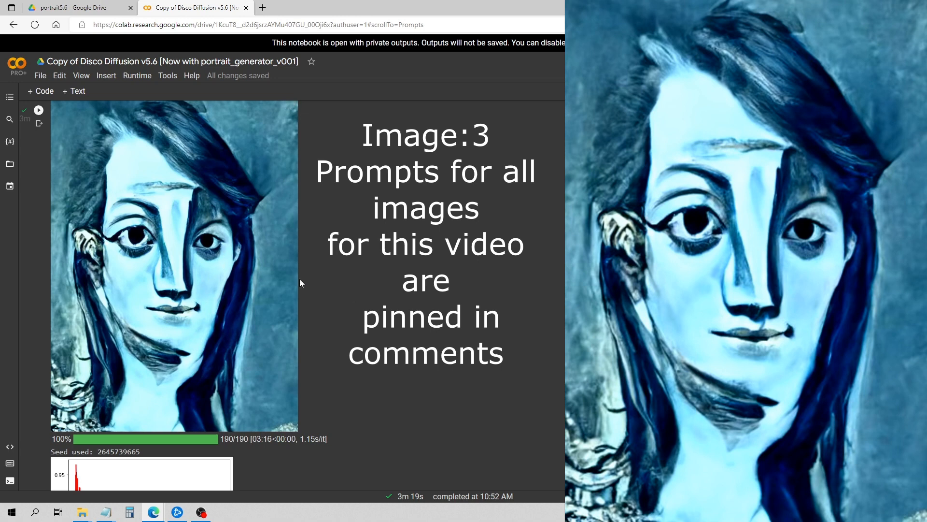
{"action": "mouse_move", "coordinate": [201, 301]}
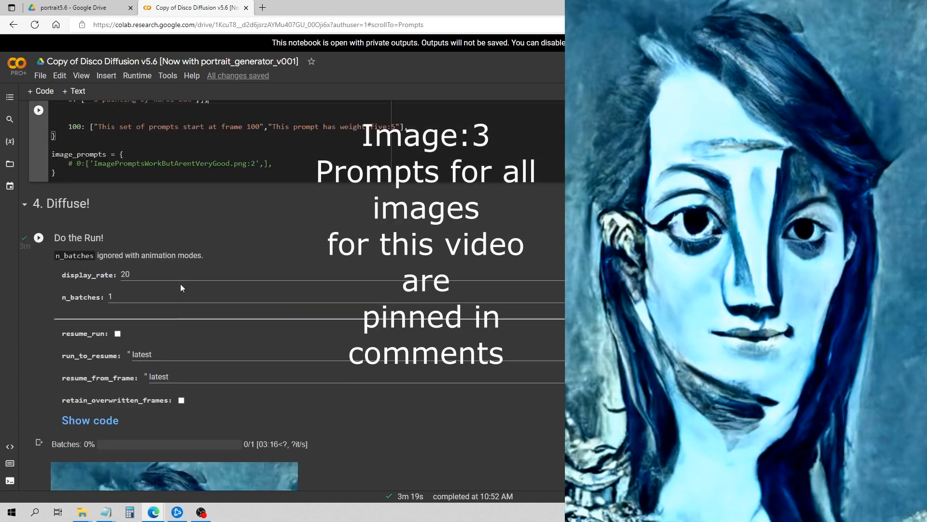
{"action": "scroll", "scroll_direction": "up", "scroll_amount": 3}
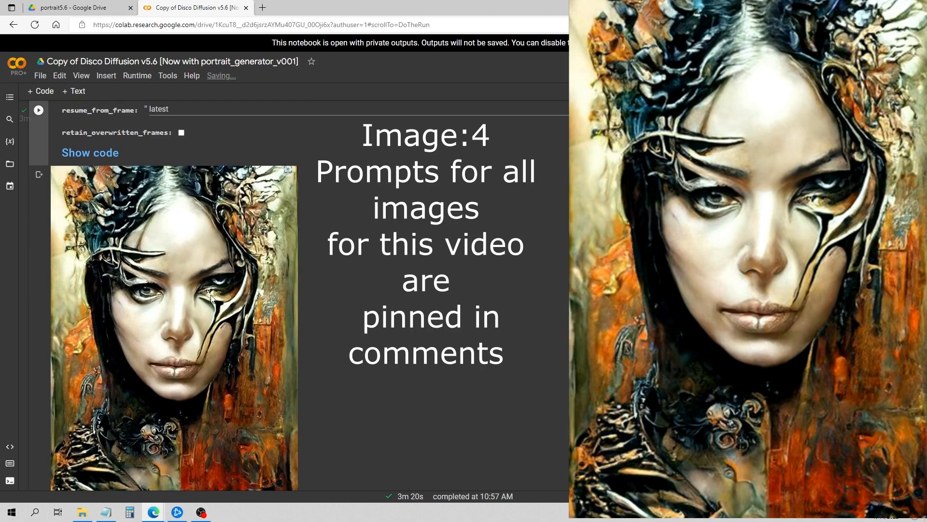
{"action": "mouse_move", "coordinate": [318, 291]}
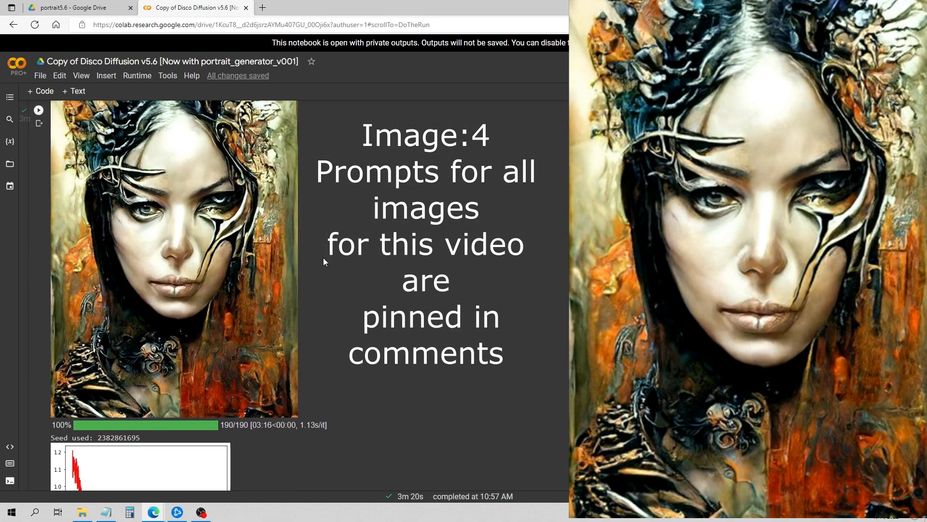
{"action": "mouse_move", "coordinate": [284, 258]}
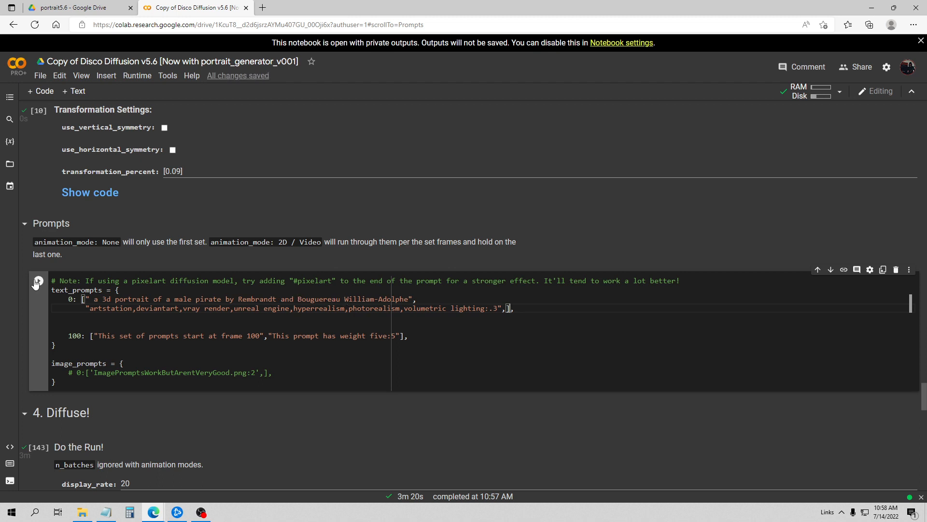
Apply the male pirate prompt and start a new Do the Run render.
{"action": "left_click", "coordinate": [38, 280]}
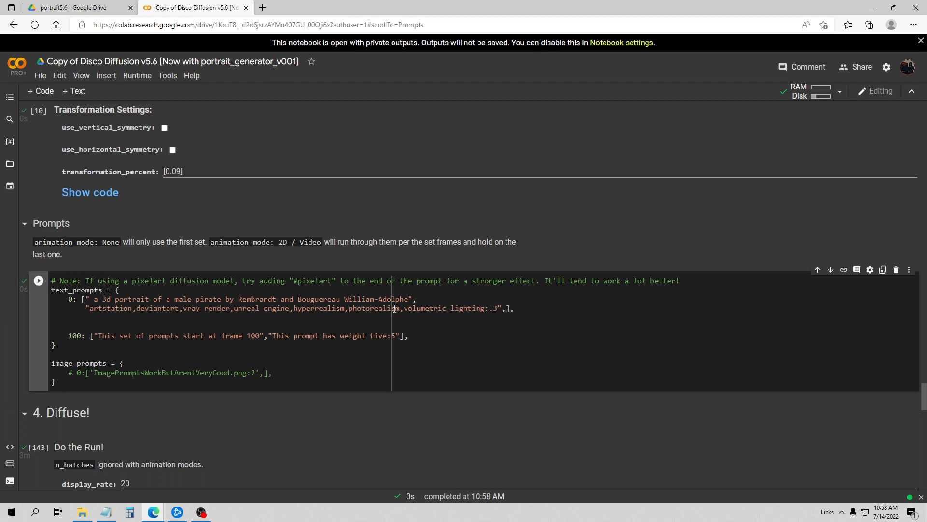
{"action": "scroll", "scroll_direction": "down", "scroll_amount": 3}
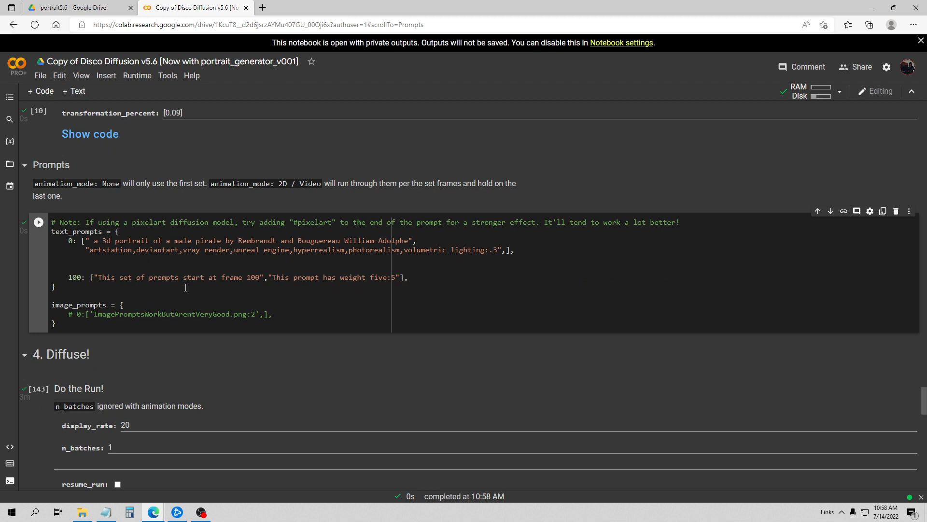
{"action": "mouse_move", "coordinate": [335, 224]}
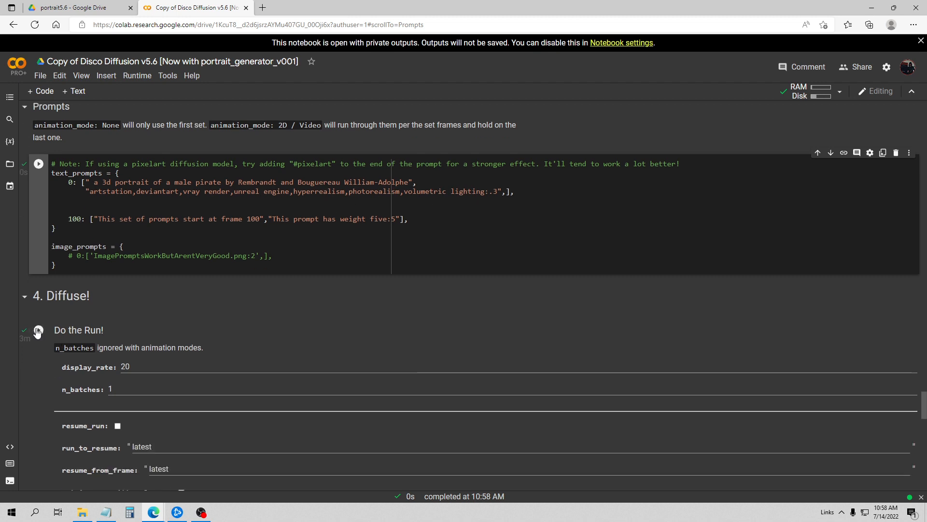
{"action": "left_click", "coordinate": [38, 330]}
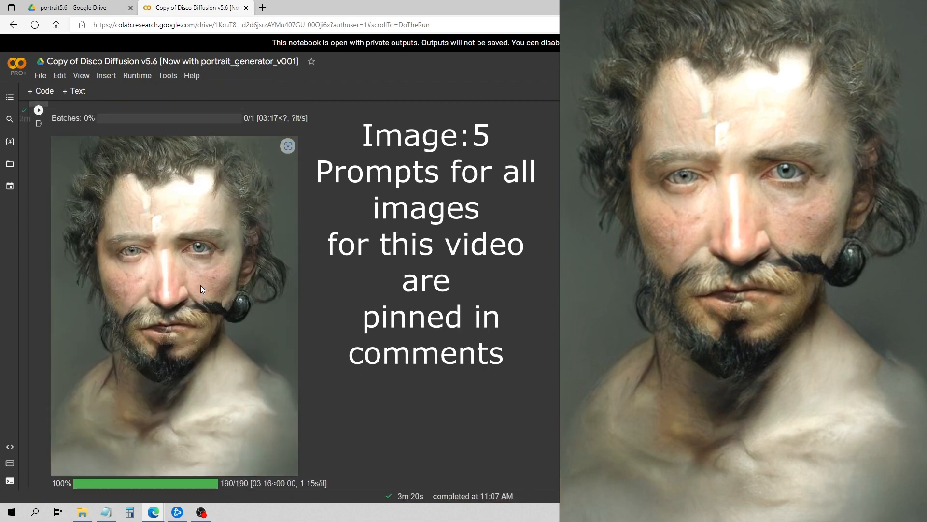
{"action": "mouse_move", "coordinate": [142, 329]}
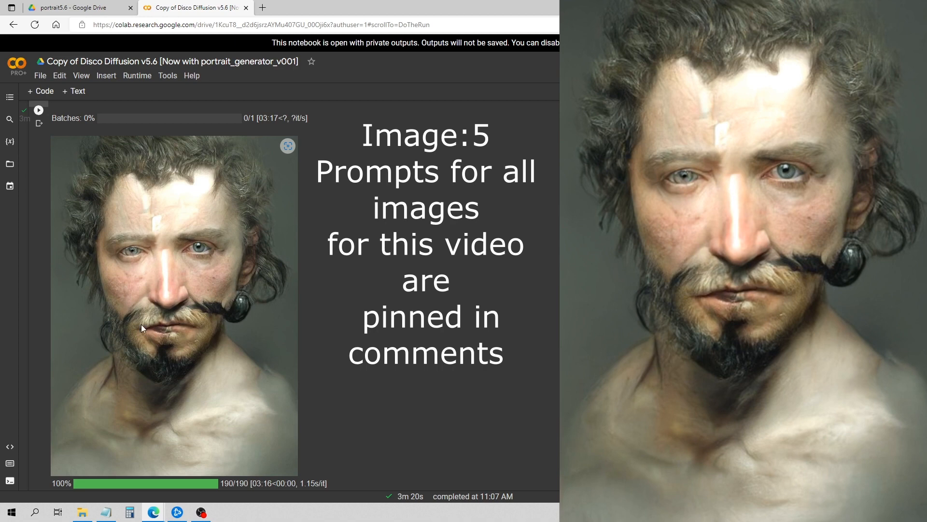
{"action": "mouse_move", "coordinate": [243, 284]}
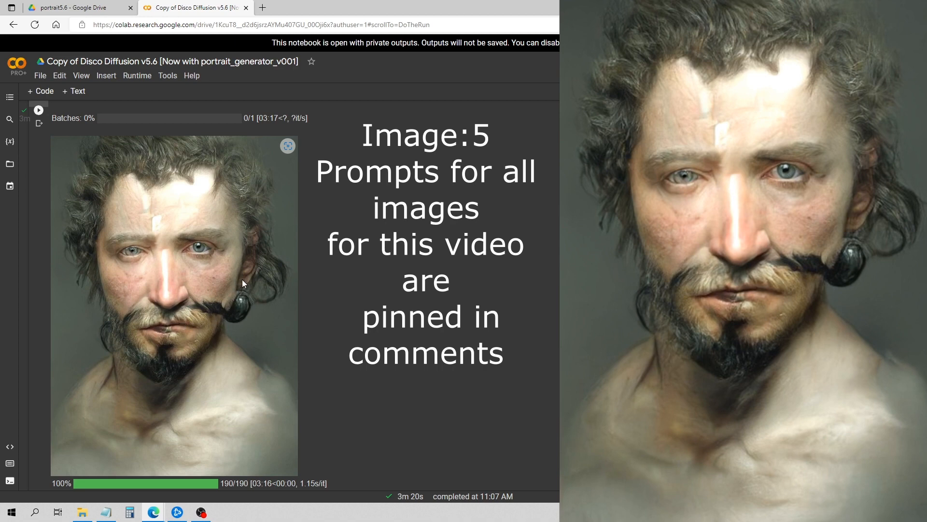
{"action": "mouse_move", "coordinate": [240, 302]}
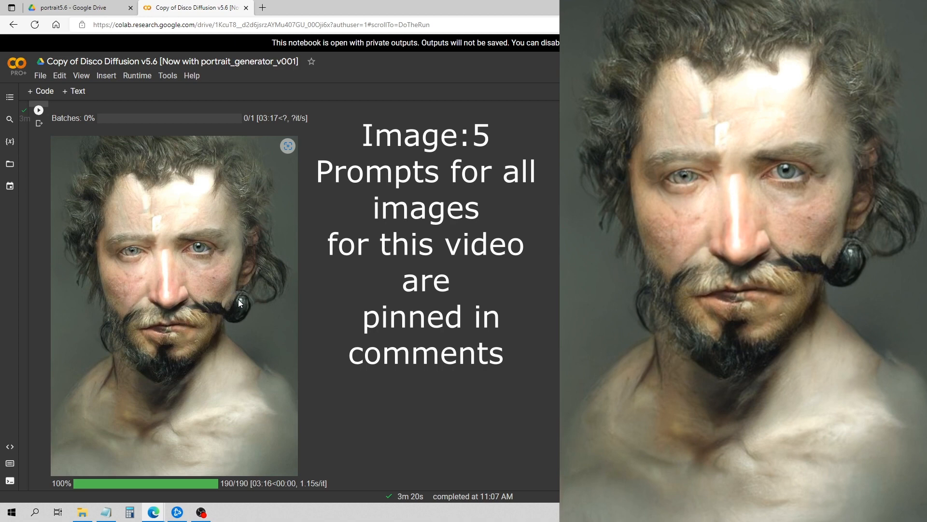
{"action": "mouse_move", "coordinate": [248, 295]}
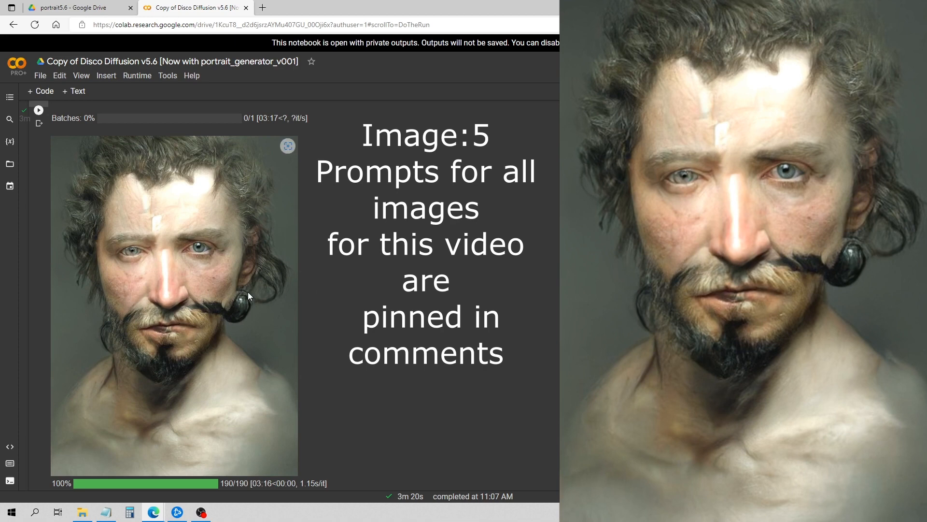
{"action": "mouse_move", "coordinate": [236, 286]}
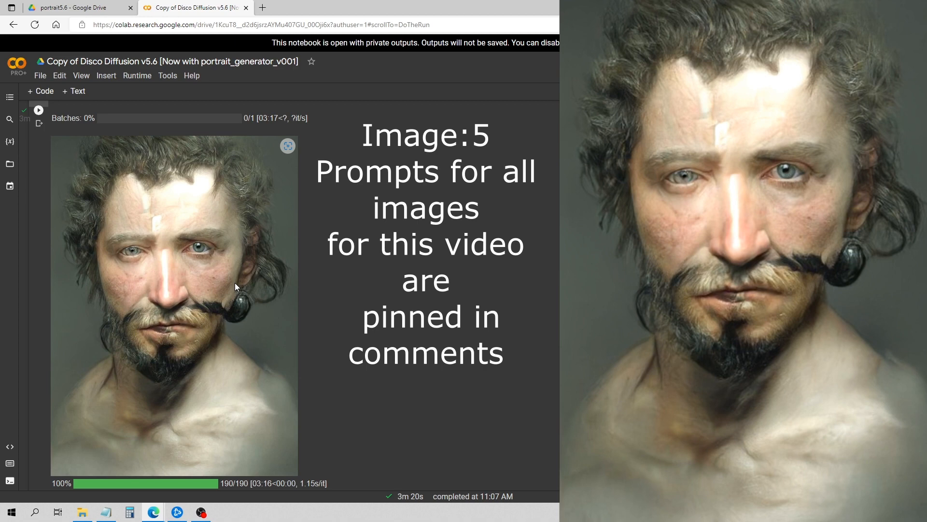
{"action": "mouse_move", "coordinate": [180, 324]}
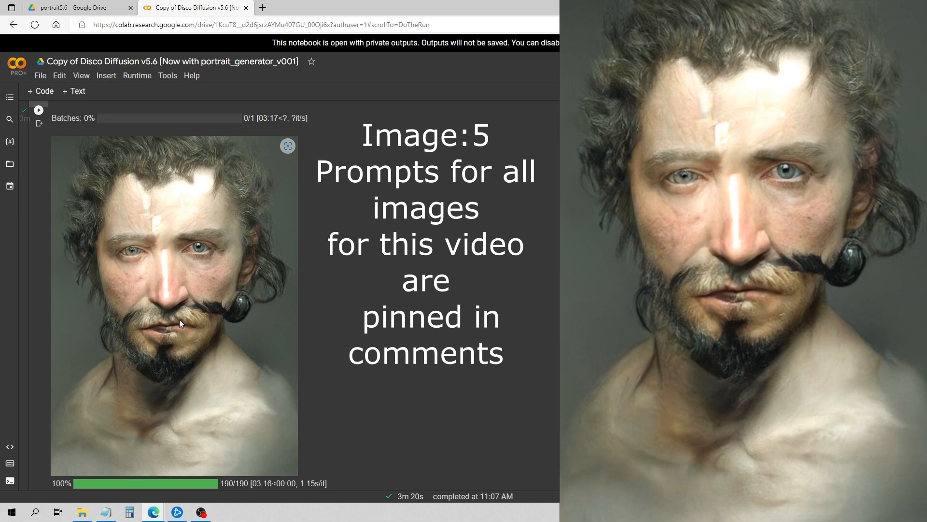
{"action": "mouse_move", "coordinate": [237, 318]}
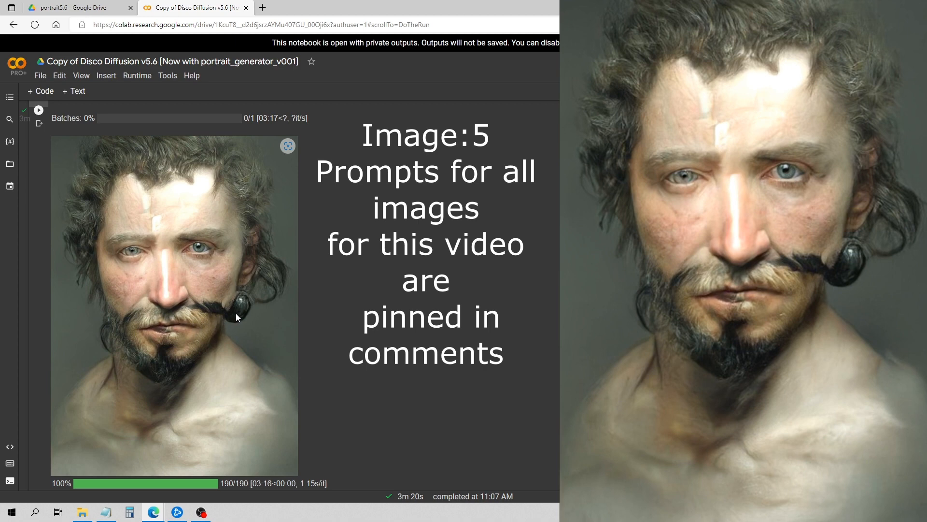
{"action": "mouse_move", "coordinate": [202, 286]}
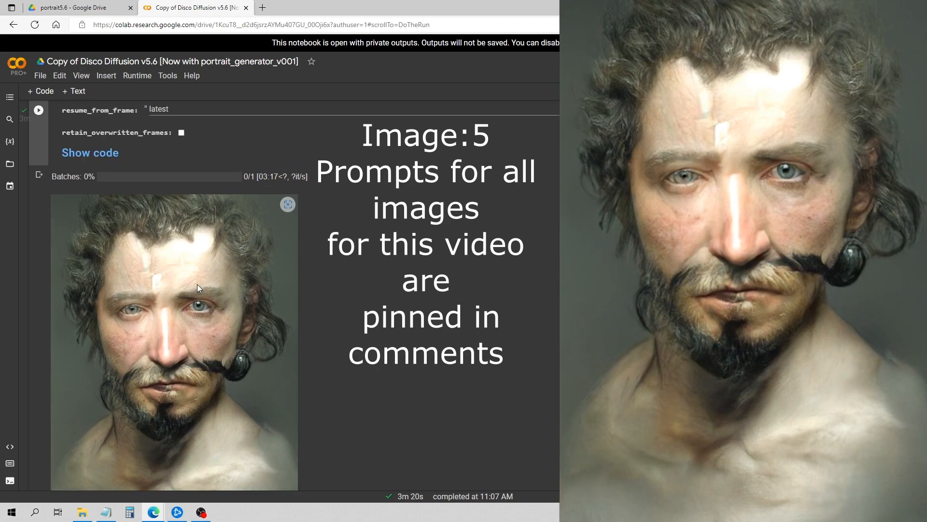
Scroll up toward Transformation Settings and back down toward Do the Run.
{"action": "scroll", "scroll_direction": "up", "scroll_amount": 3}
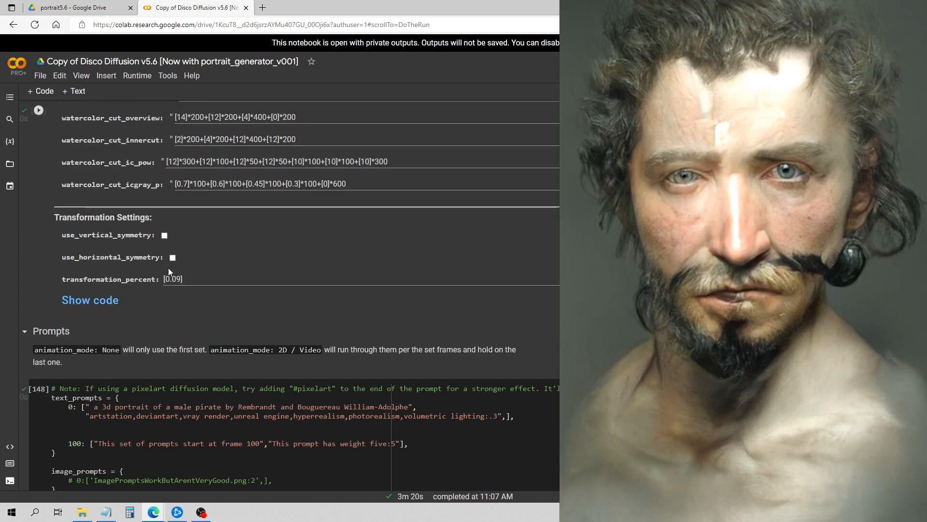
{"action": "scroll", "scroll_direction": "up", "scroll_amount": 3}
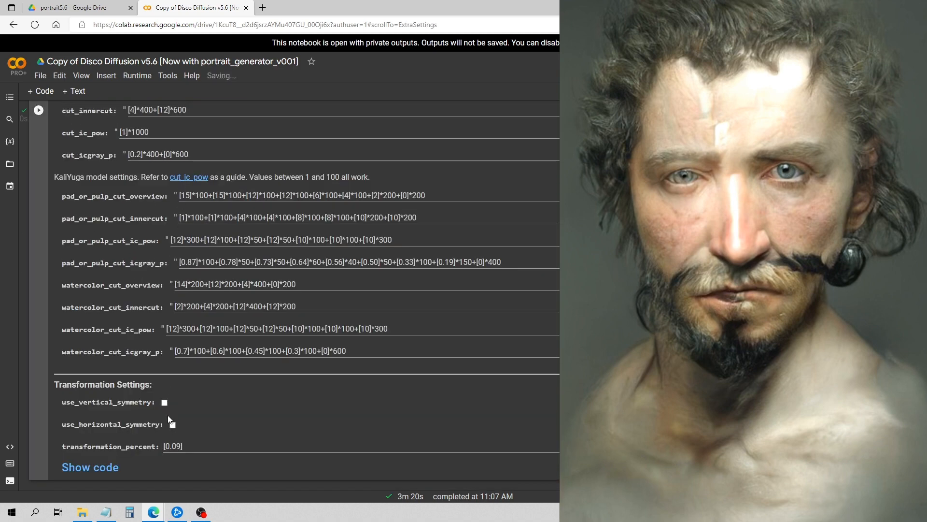
{"action": "scroll", "scroll_direction": "up", "scroll_amount": 3}
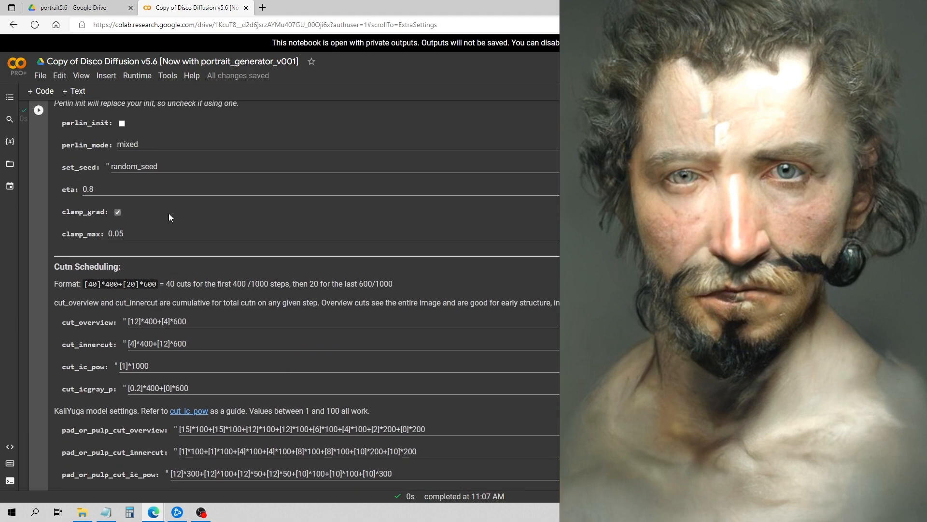
{"action": "scroll", "scroll_direction": "down", "scroll_amount": 3}
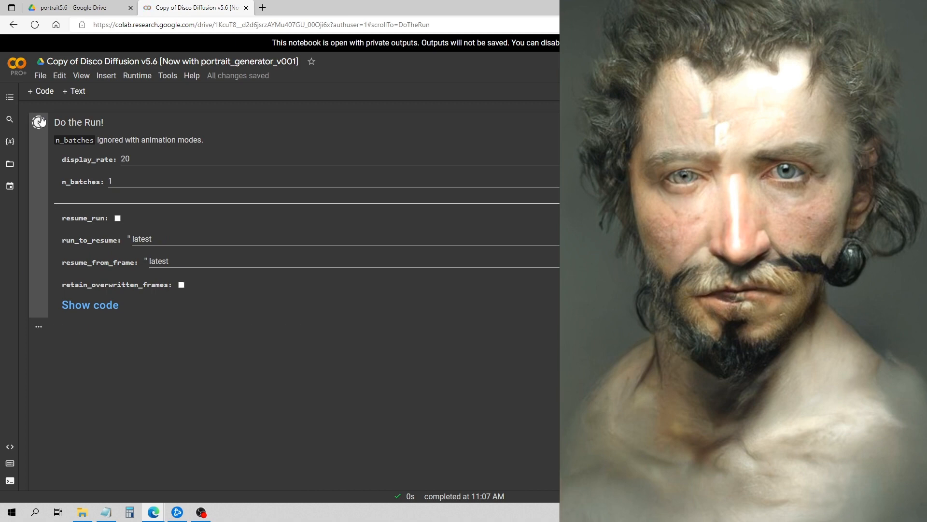
{"action": "left_click", "coordinate": [37, 121]}
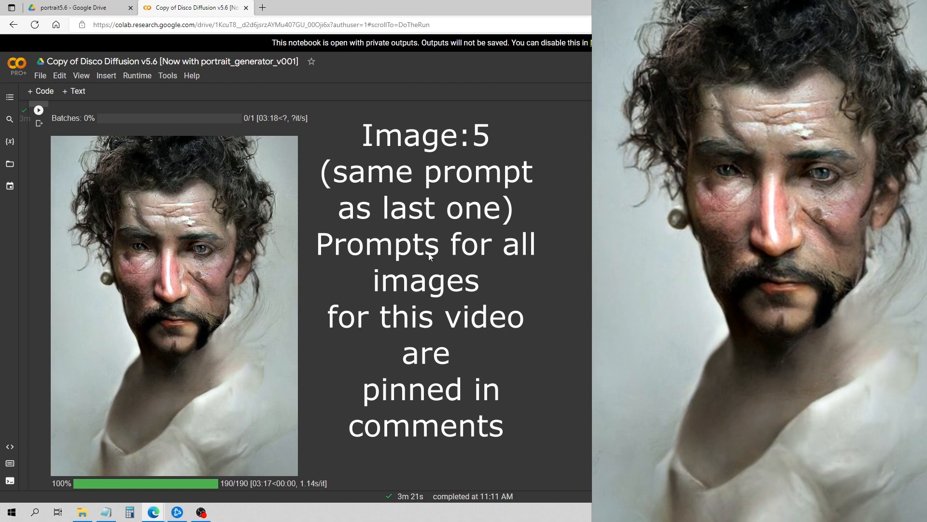
{"action": "mouse_move", "coordinate": [135, 233]}
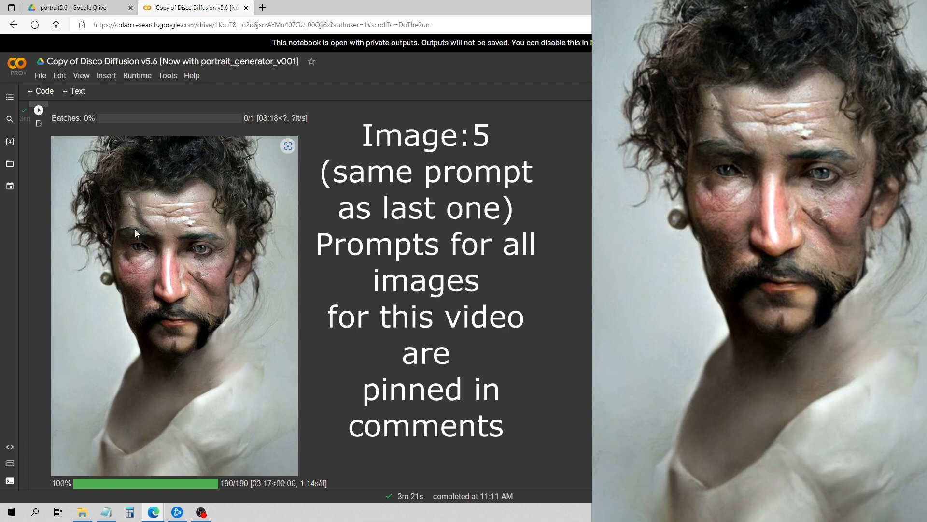
{"action": "mouse_move", "coordinate": [203, 319]}
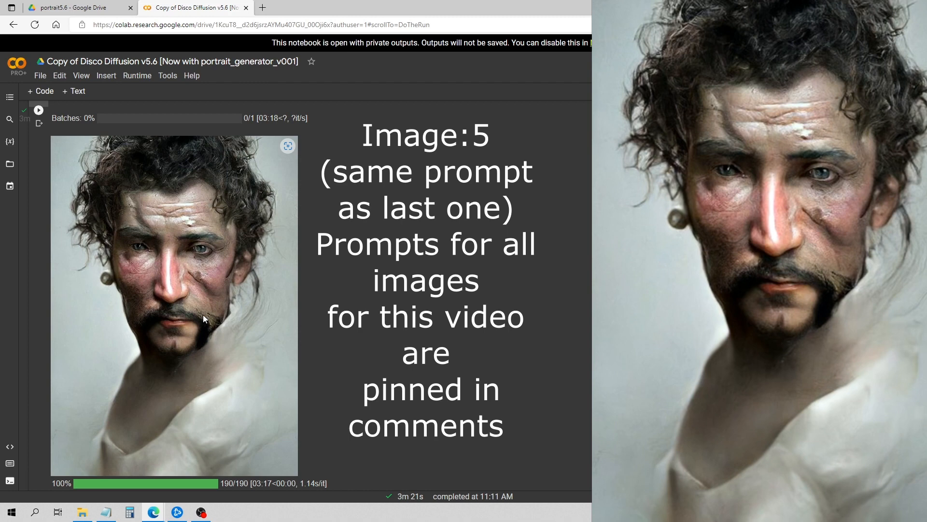
{"action": "mouse_move", "coordinate": [98, 304]}
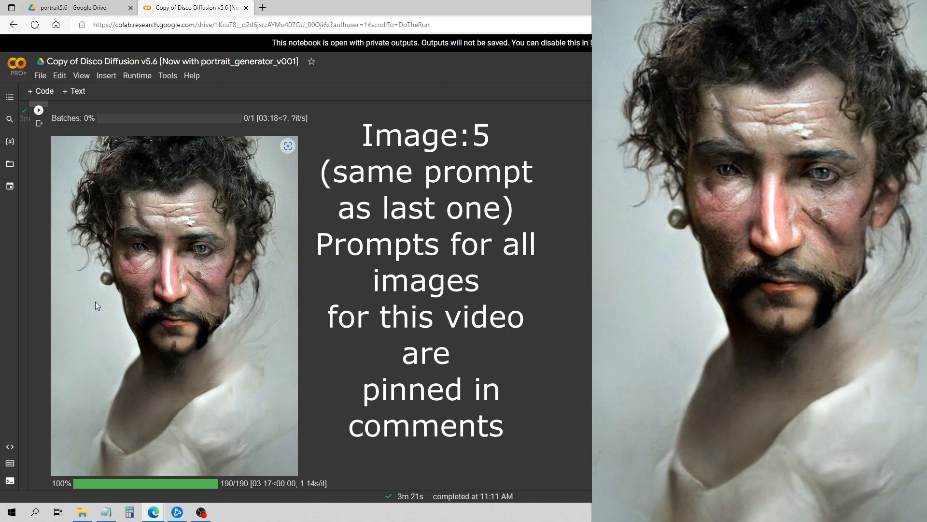
{"action": "mouse_move", "coordinate": [207, 273]}
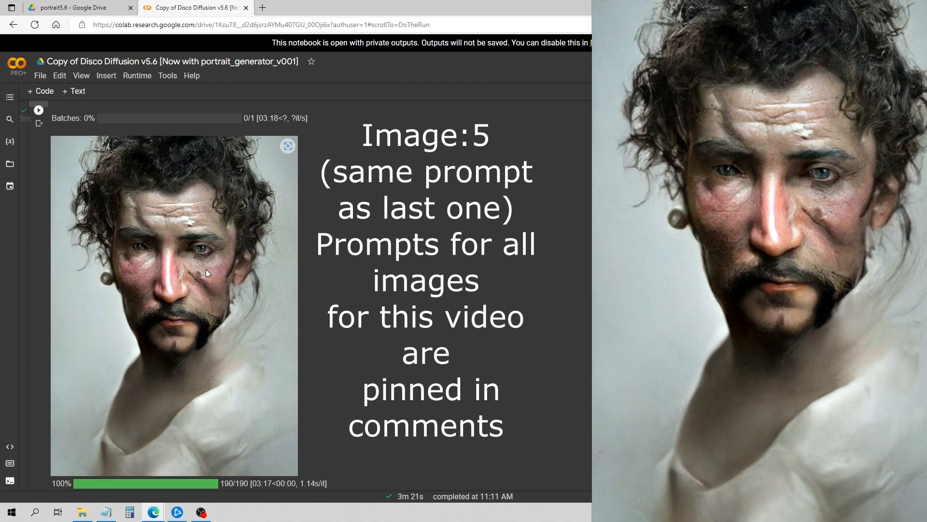
{"action": "mouse_move", "coordinate": [215, 305]}
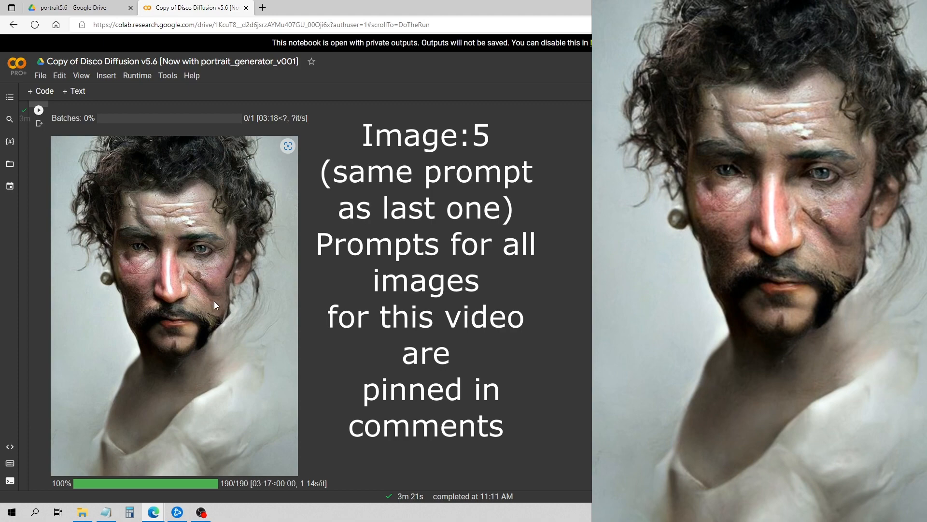
{"action": "scroll", "scroll_direction": "down", "scroll_amount": 3}
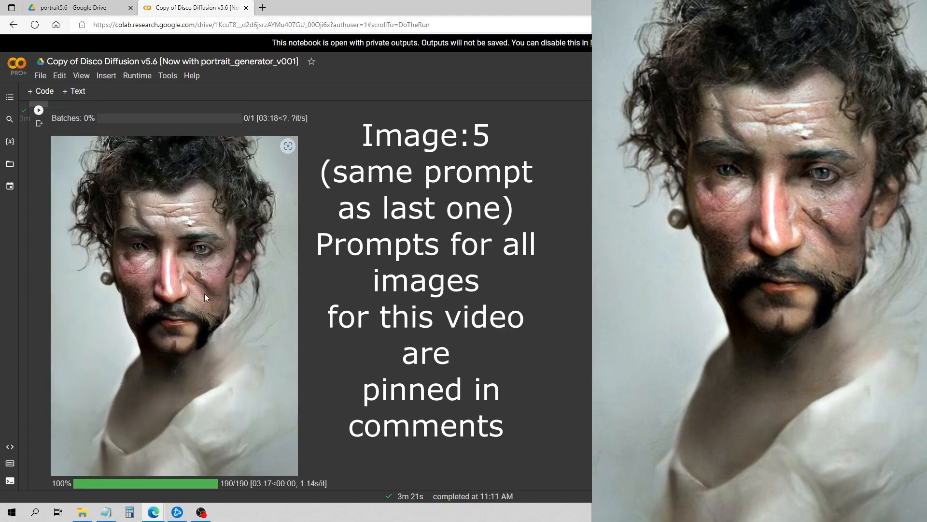
{"action": "mouse_move", "coordinate": [198, 287]}
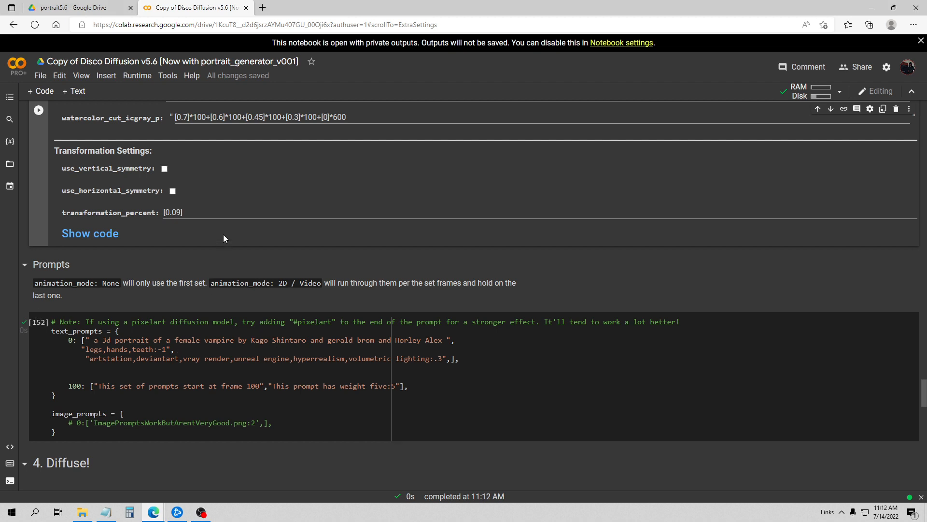
{"action": "scroll", "scroll_direction": "down", "scroll_amount": 3}
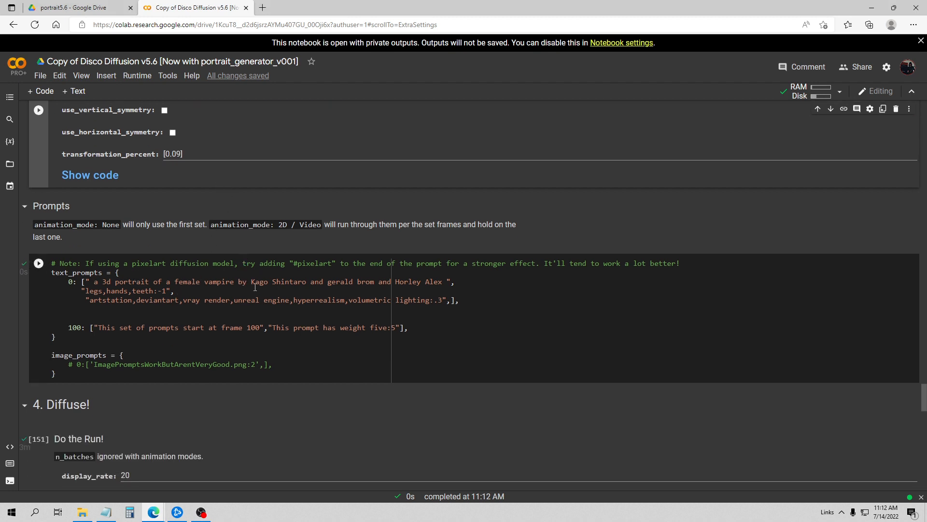
{"action": "mouse_move", "coordinate": [379, 278]}
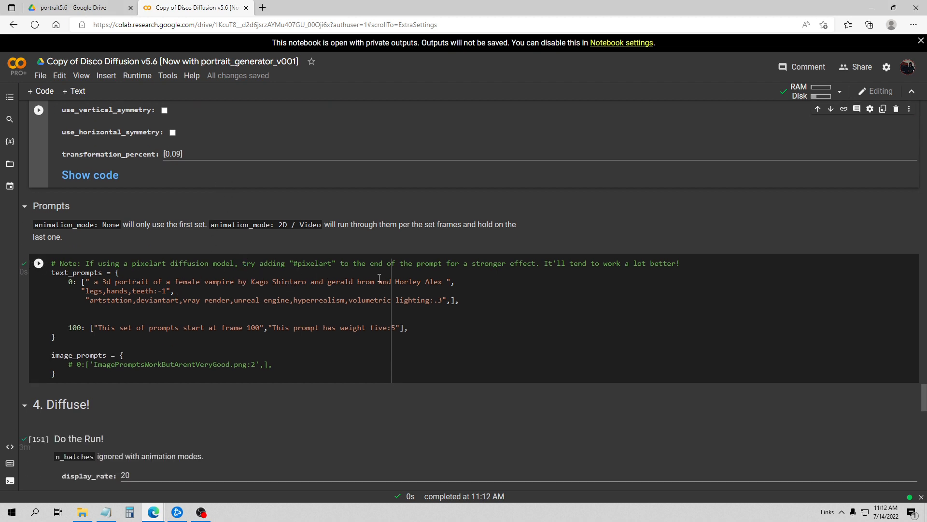
{"action": "left_click", "coordinate": [38, 263]}
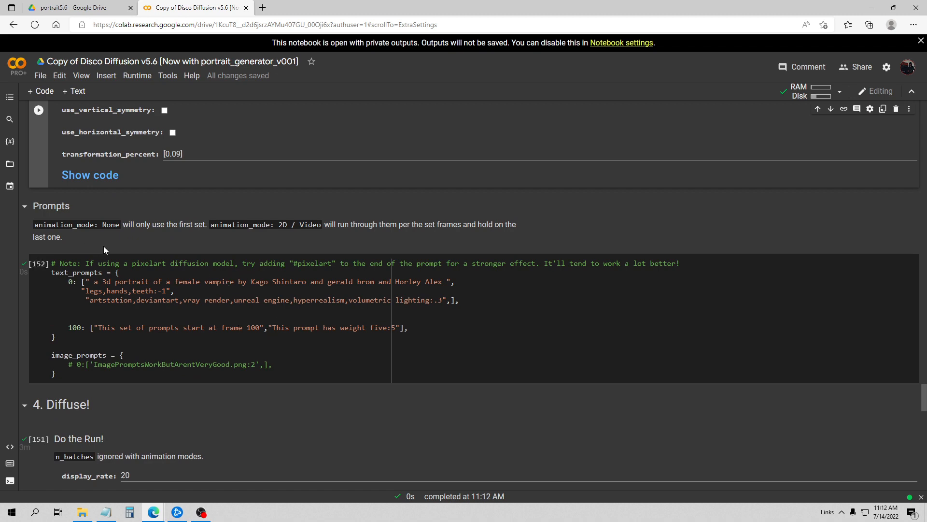
{"action": "scroll", "scroll_direction": "up", "scroll_amount": 3}
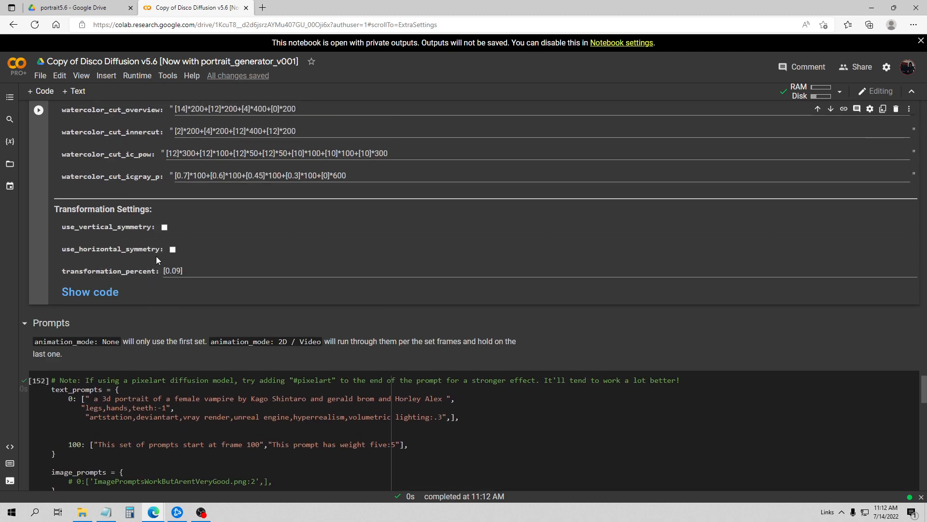
{"action": "mouse_move", "coordinate": [124, 266]}
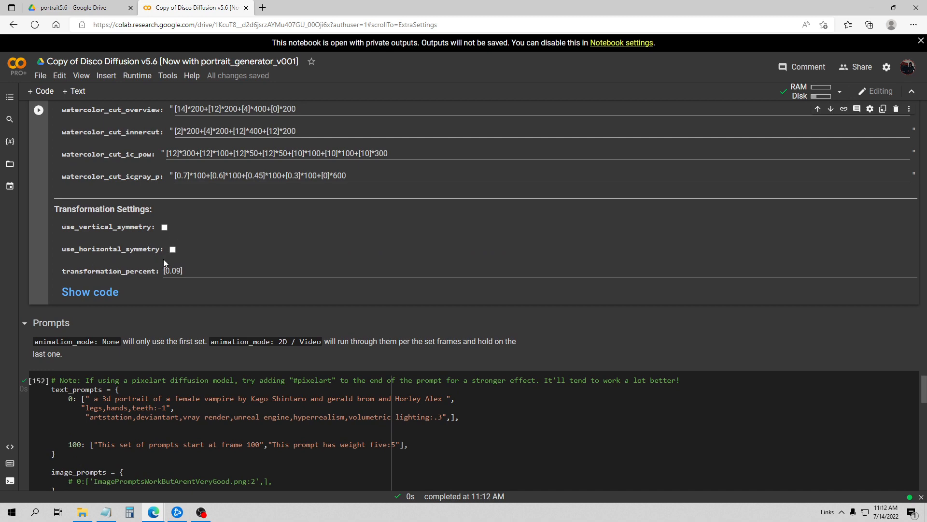
{"action": "scroll", "scroll_direction": "down", "scroll_amount": 3}
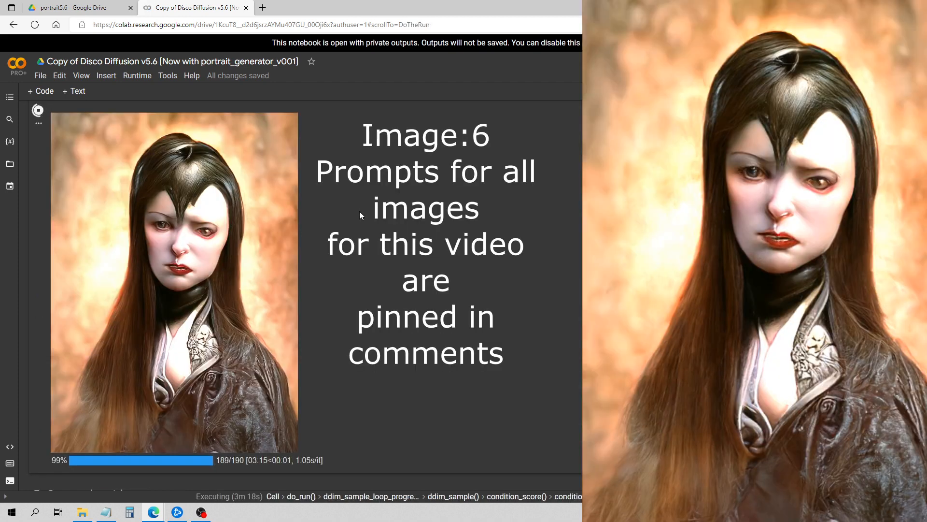
{"action": "mouse_move", "coordinate": [435, 196]}
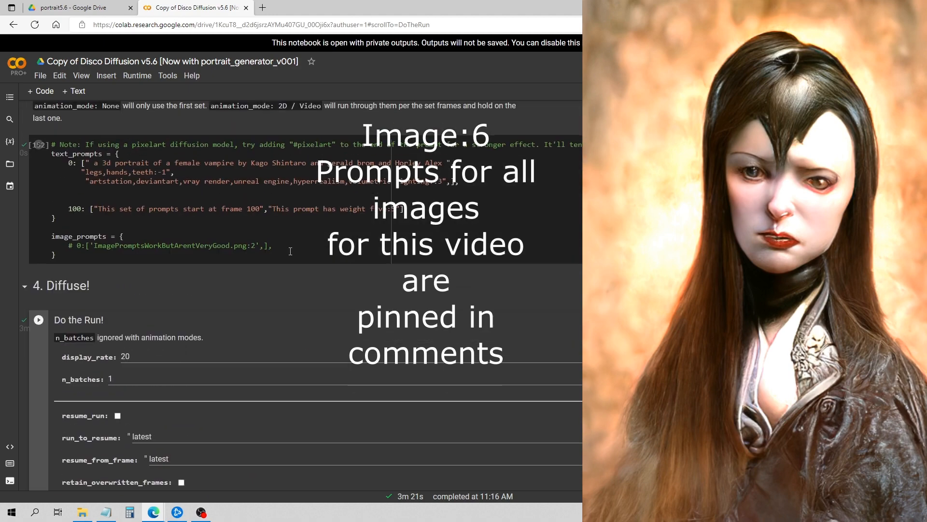
Scroll up and back down around the vampire prompt and run cells.
{"action": "scroll", "scroll_direction": "up", "scroll_amount": 3}
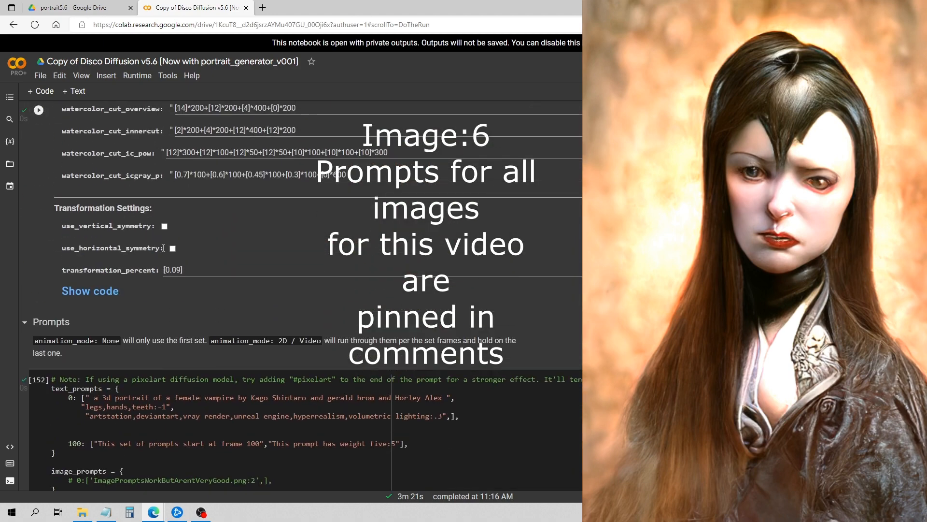
{"action": "scroll", "scroll_direction": "down", "scroll_amount": 3}
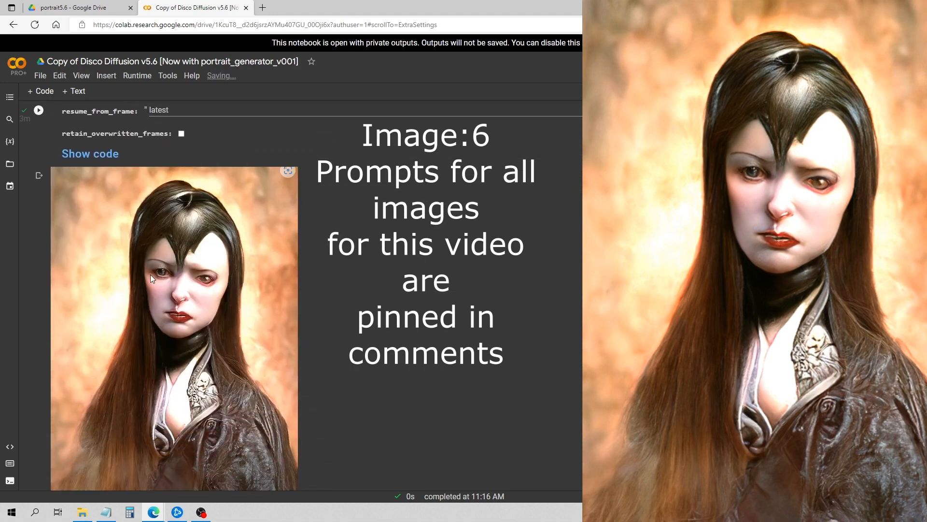
{"action": "mouse_move", "coordinate": [92, 203]}
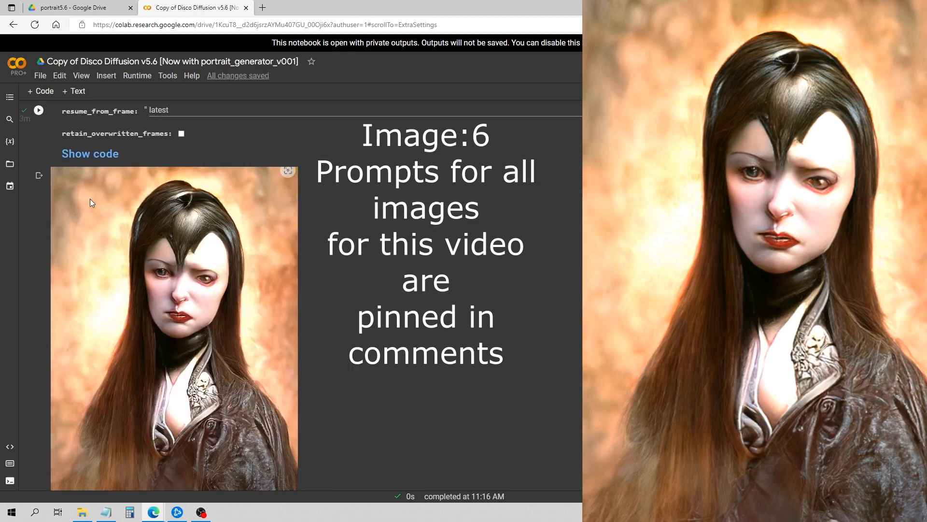
{"action": "mouse_move", "coordinate": [75, 257]}
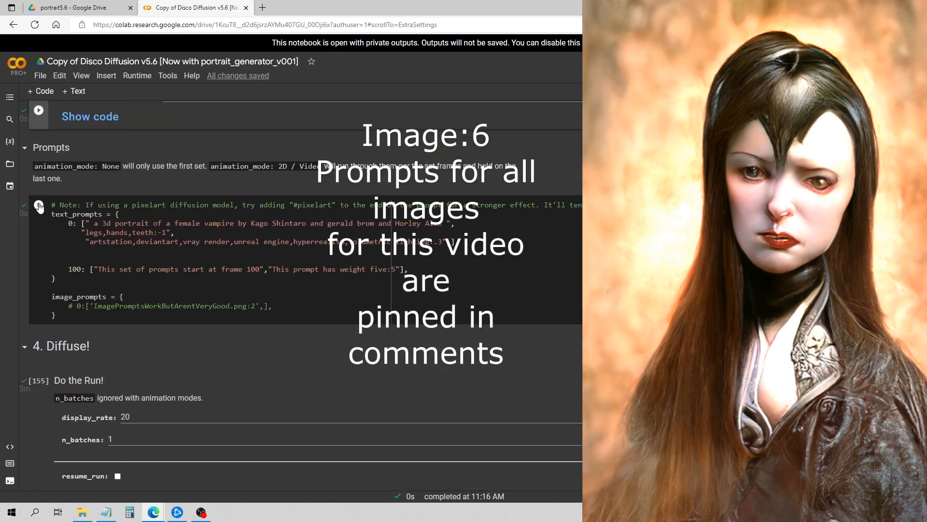
{"action": "mouse_move", "coordinate": [136, 232]}
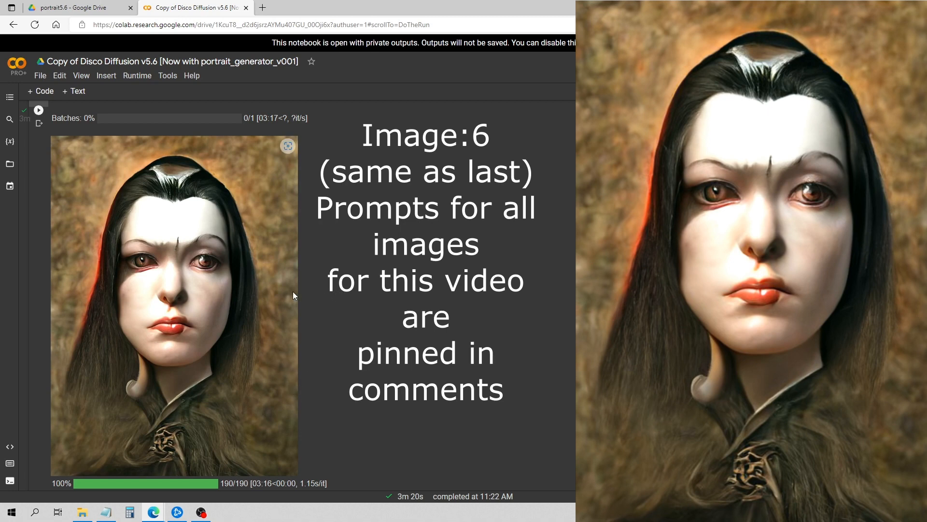
{"action": "mouse_move", "coordinate": [279, 281]}
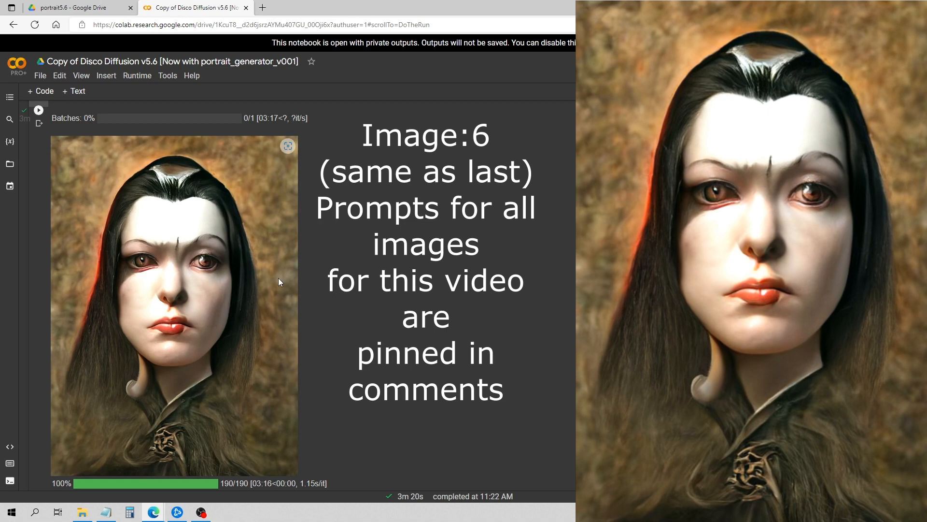
{"action": "mouse_move", "coordinate": [289, 296]}
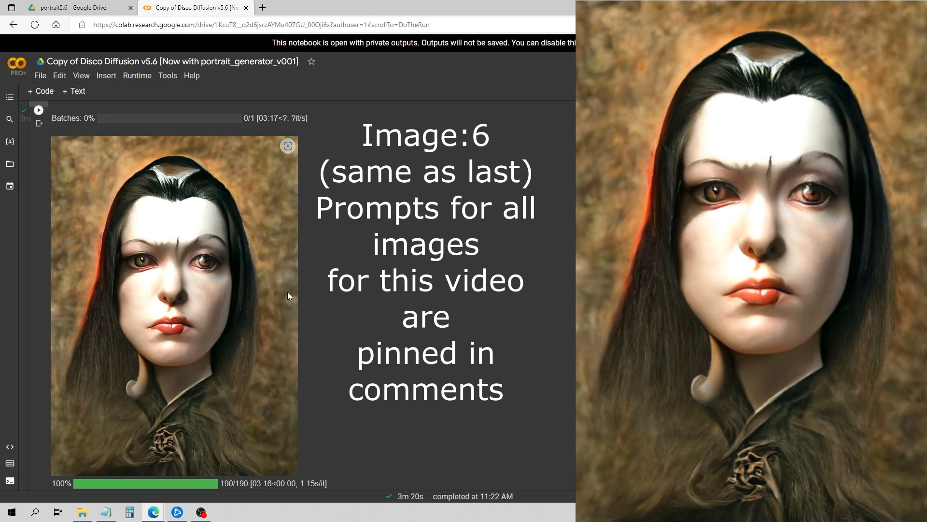
{"action": "mouse_move", "coordinate": [266, 301]}
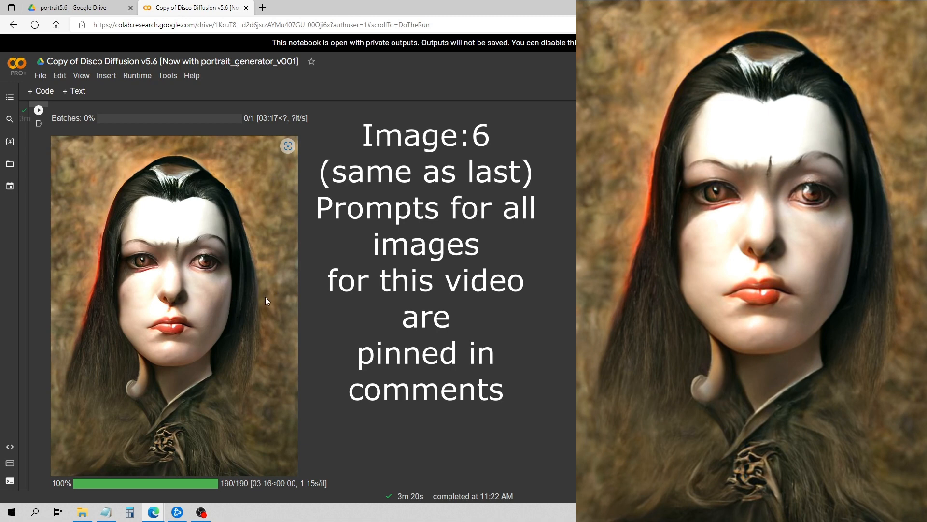
{"action": "mouse_move", "coordinate": [284, 320]}
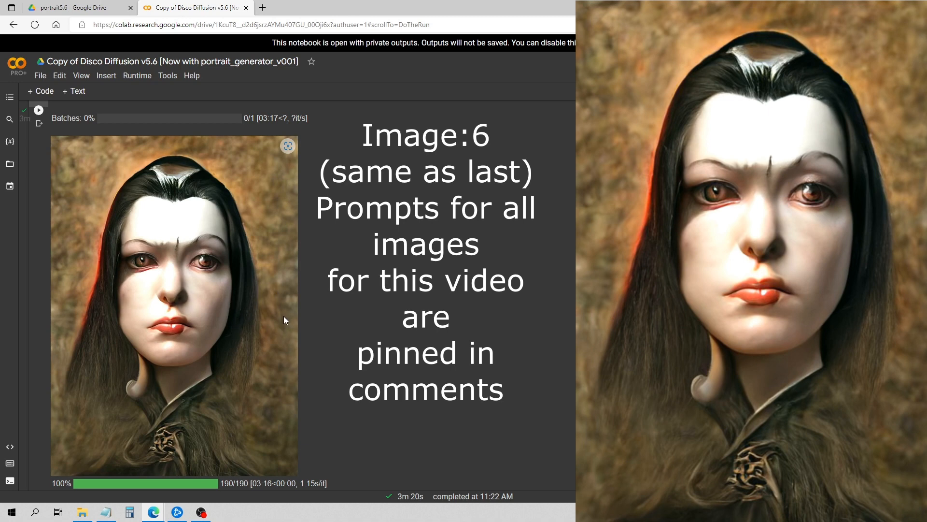
{"action": "mouse_move", "coordinate": [294, 300]}
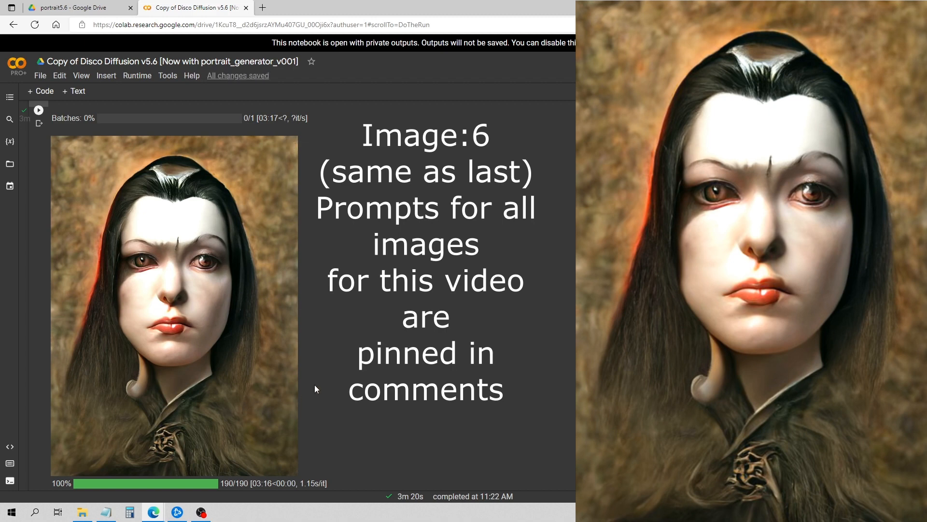
{"action": "mouse_move", "coordinate": [431, 264]}
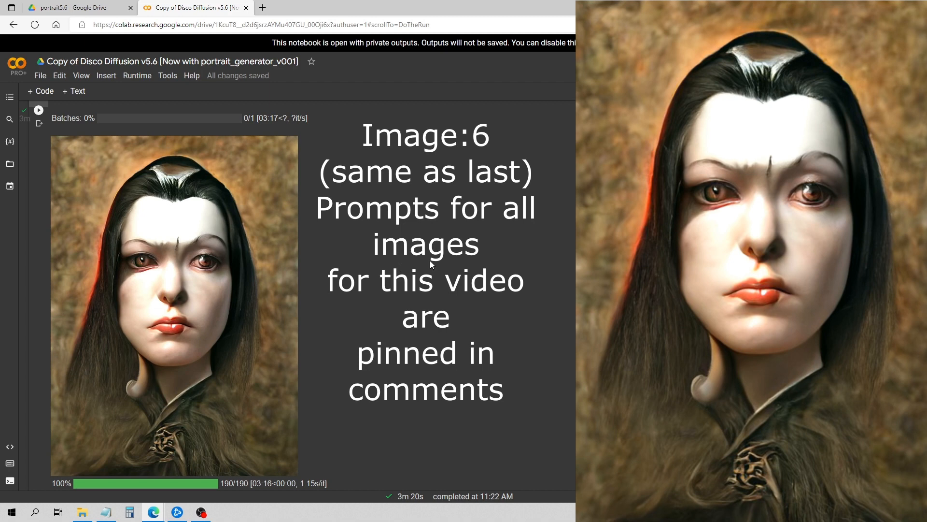
{"action": "mouse_move", "coordinate": [449, 259]}
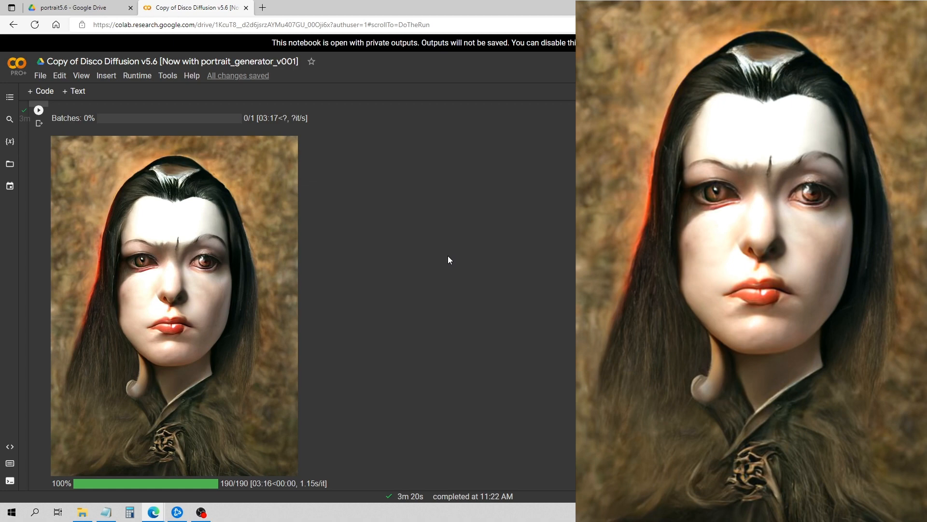
{"action": "mouse_move", "coordinate": [492, 260]}
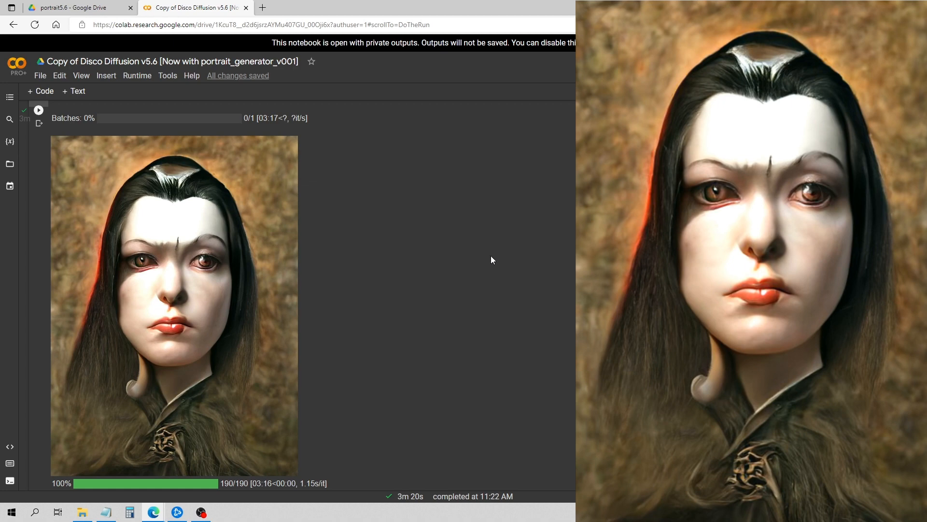